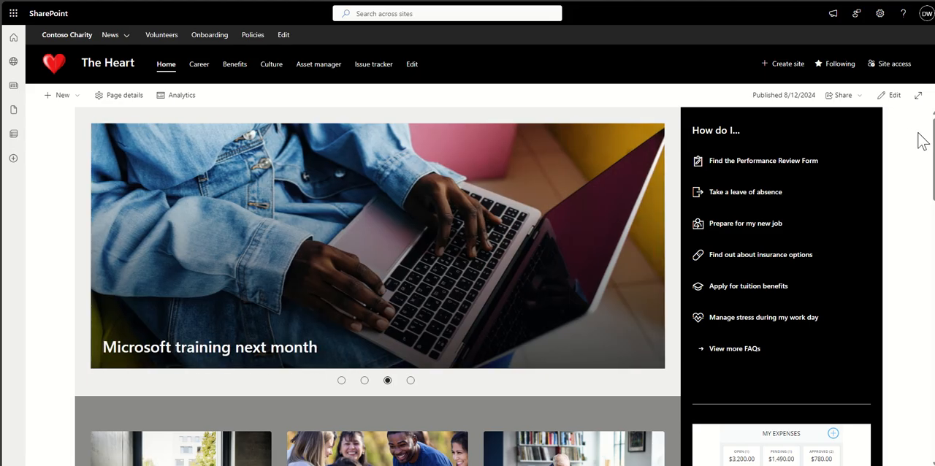
Flip through the featured news stories on The Heart home page carousel
{"action": "left_click", "coordinate": [410, 380]}
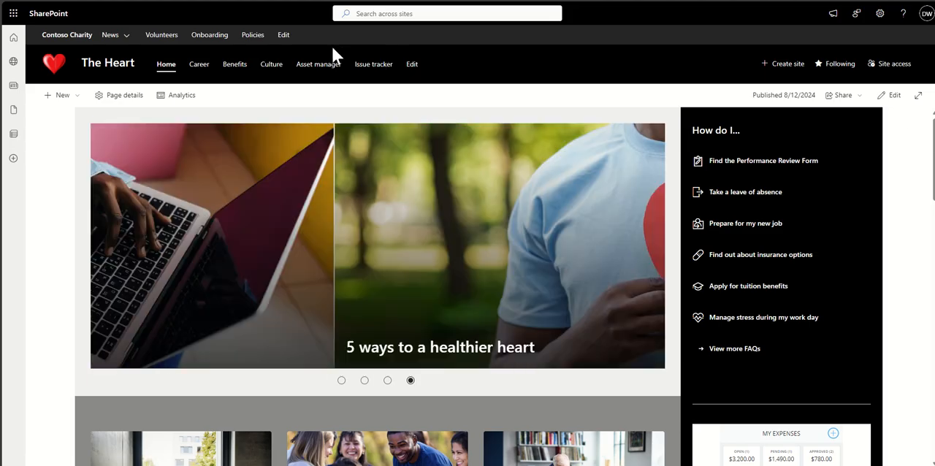
{"action": "left_click", "coordinate": [111, 35]}
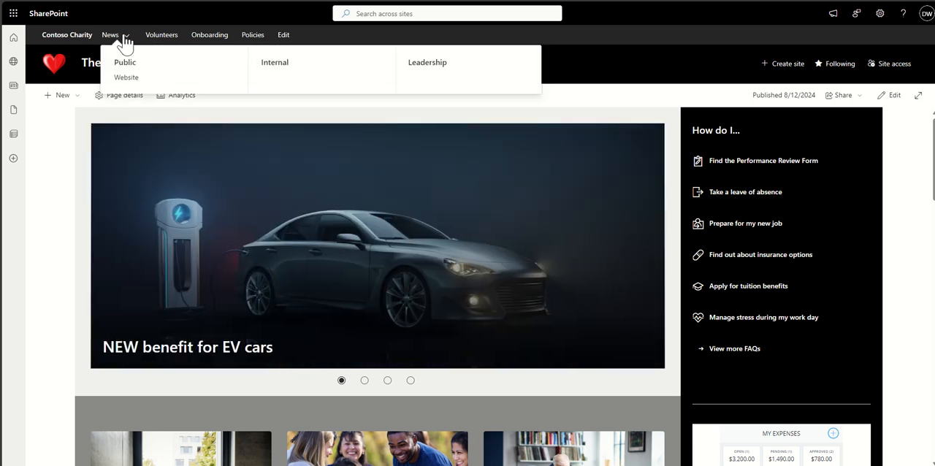
{"action": "left_click", "coordinate": [366, 379]}
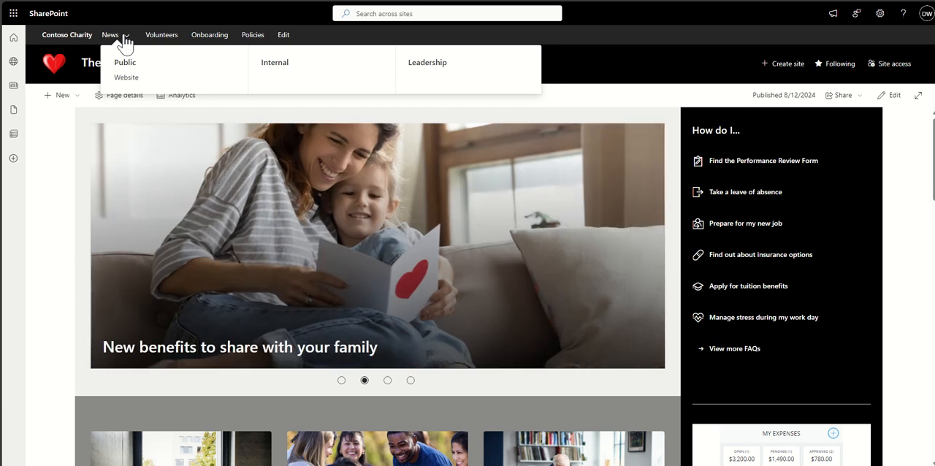
{"action": "left_click", "coordinate": [387, 380]}
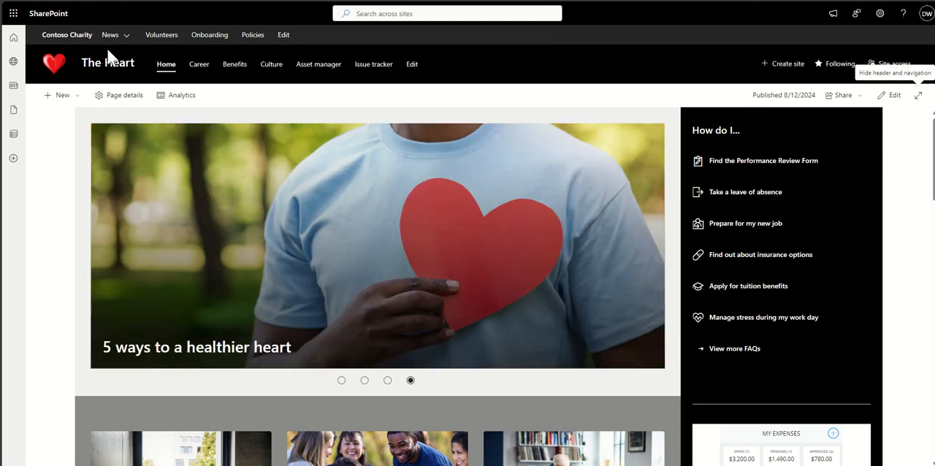
{"action": "left_click", "coordinate": [341, 379]}
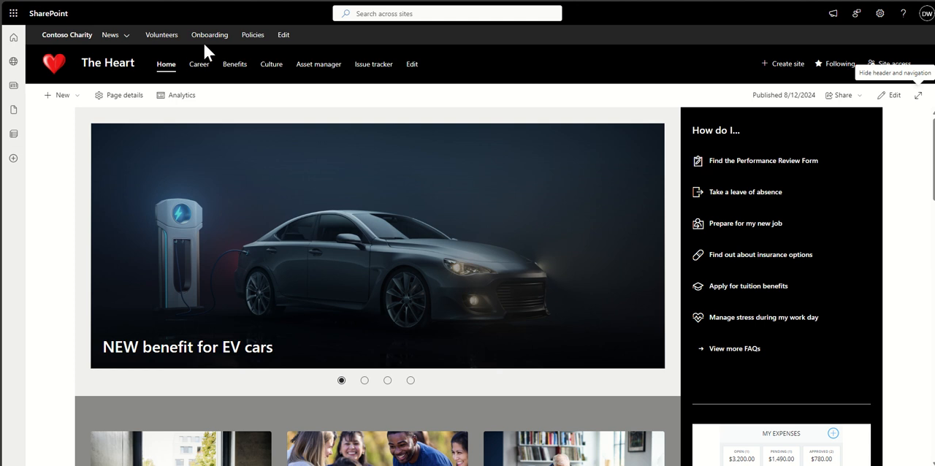
{"action": "left_click", "coordinate": [364, 380]}
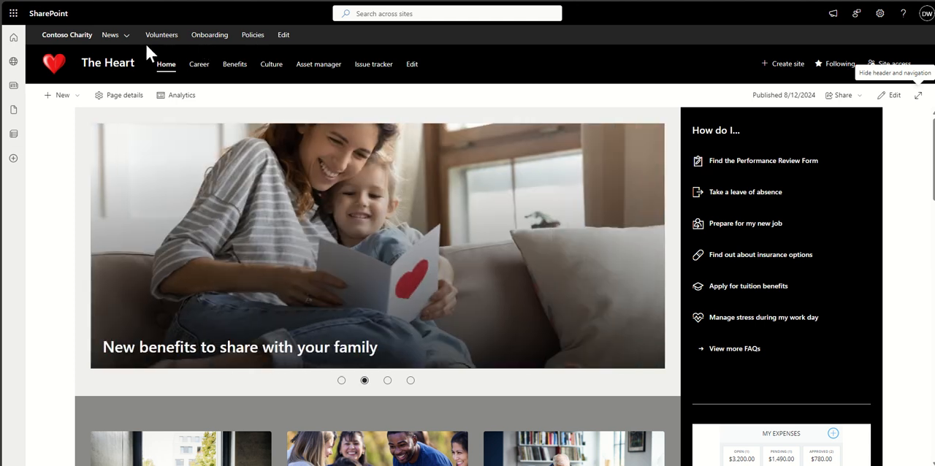
{"action": "left_click", "coordinate": [387, 379]}
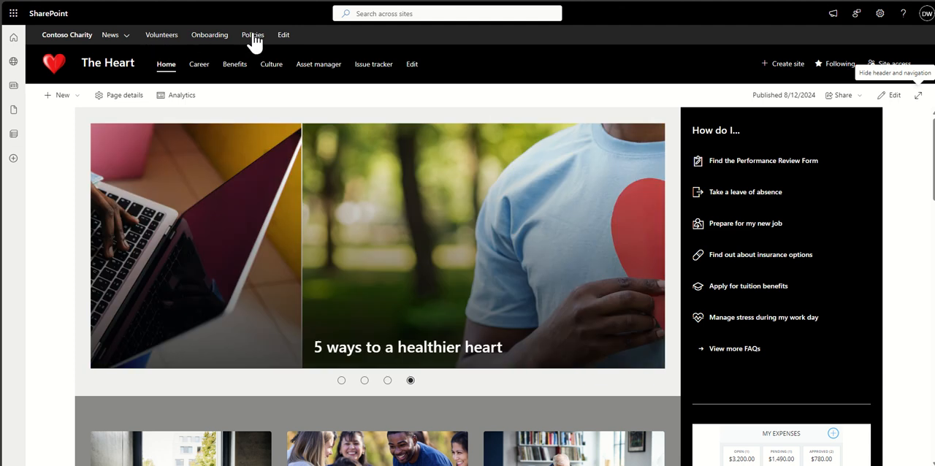
{"action": "left_click", "coordinate": [111, 35]}
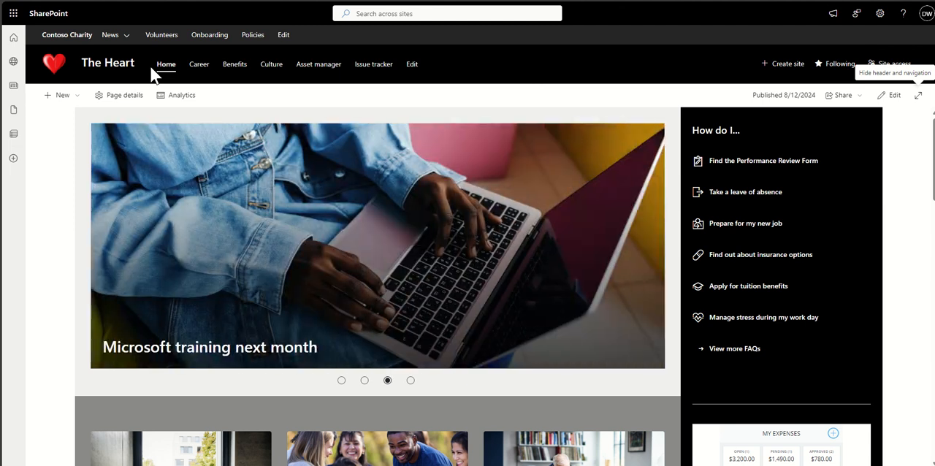
{"action": "left_click", "coordinate": [410, 379]}
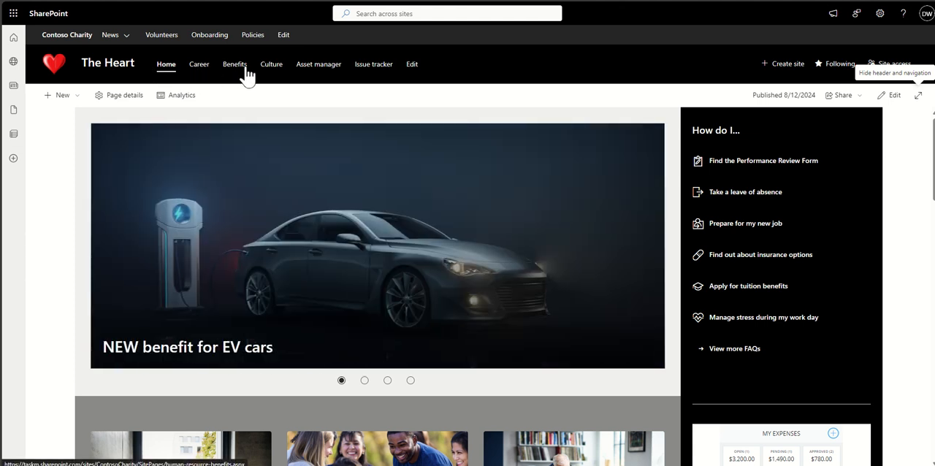
{"action": "left_click", "coordinate": [365, 379]}
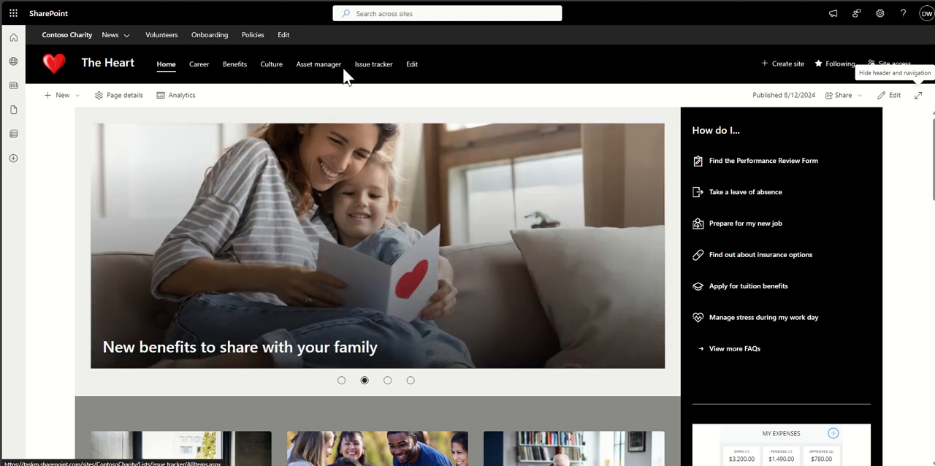
{"action": "left_click", "coordinate": [387, 380]}
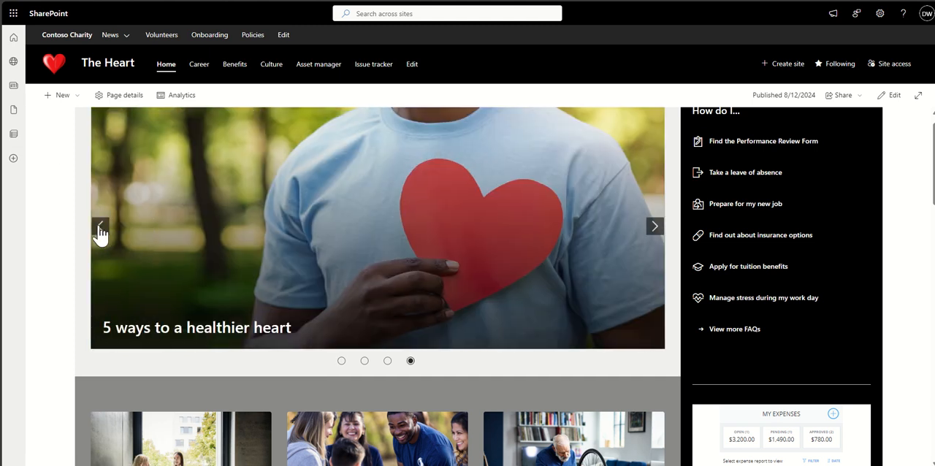
{"action": "left_click", "coordinate": [100, 225]}
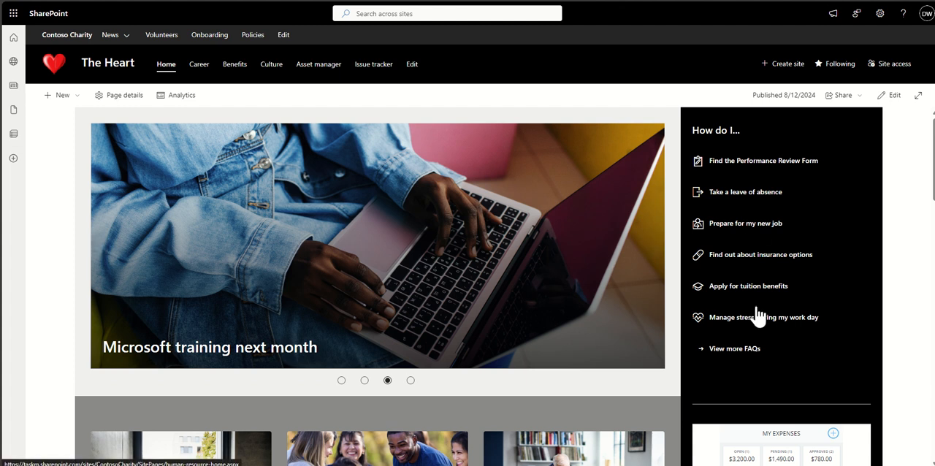
{"action": "mouse_move", "coordinate": [824, 322]}
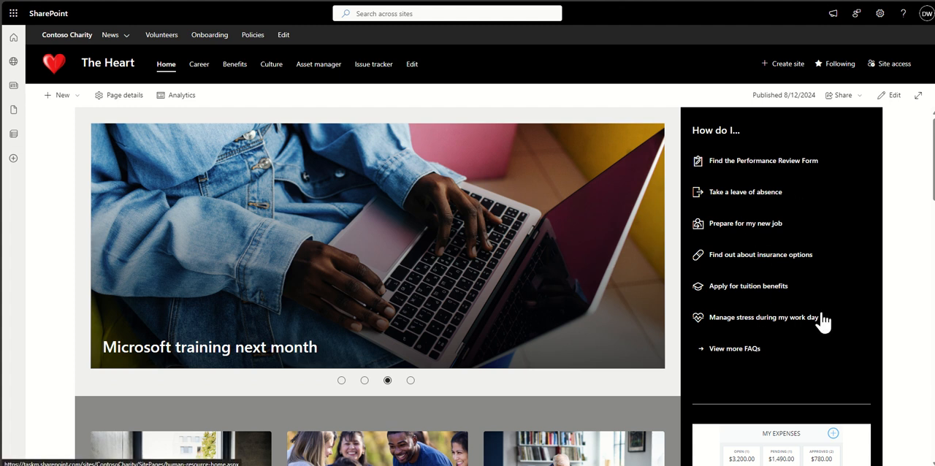
{"action": "mouse_move", "coordinate": [759, 139]}
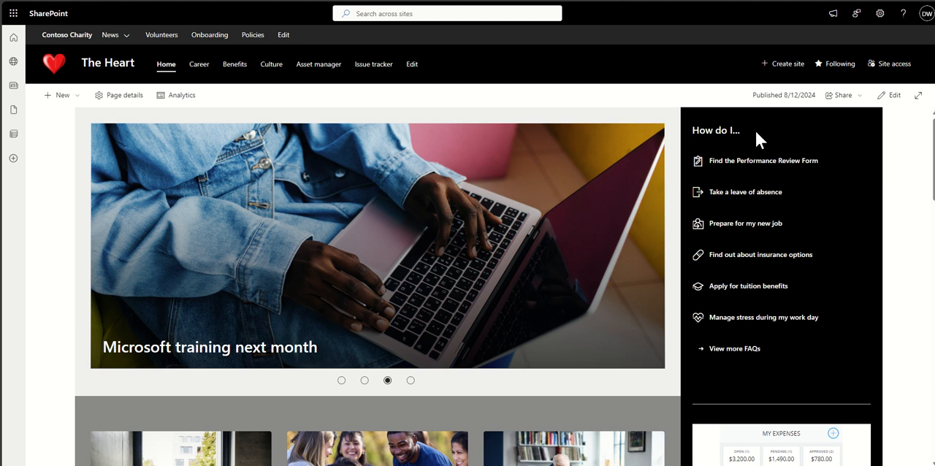
{"action": "mouse_move", "coordinate": [764, 161]}
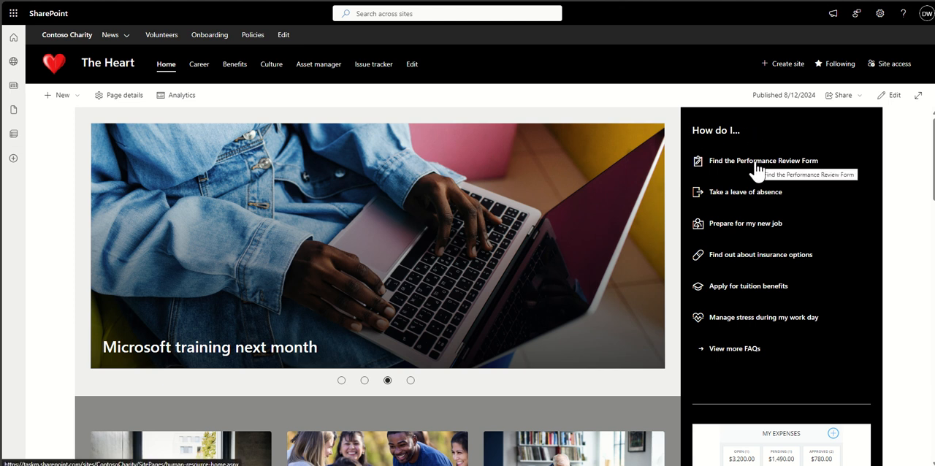
{"action": "mouse_move", "coordinate": [710, 217]}
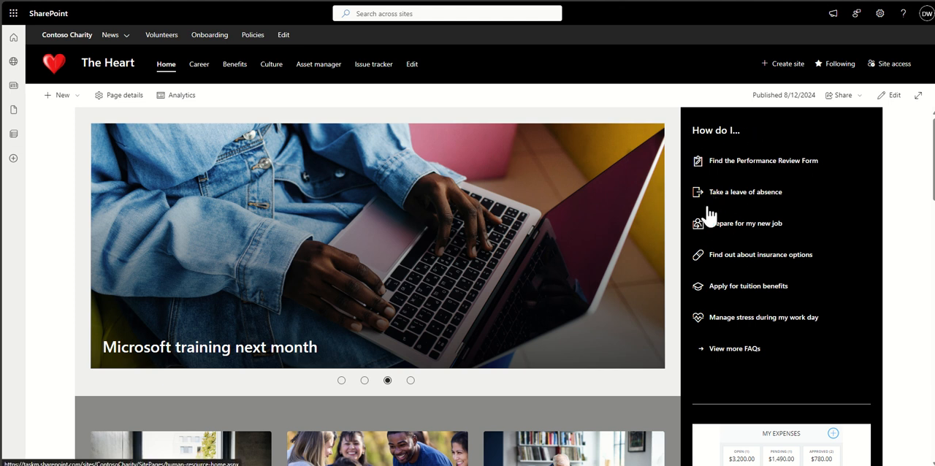
{"action": "mouse_move", "coordinate": [725, 239]}
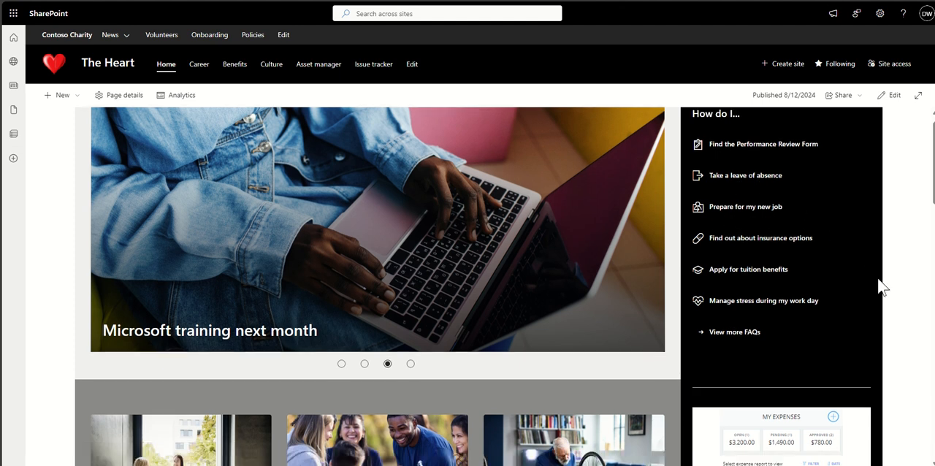
Scroll down through The Heart home page web parts and back up to the top
{"action": "scroll", "scroll_direction": "down", "scroll_amount": 3}
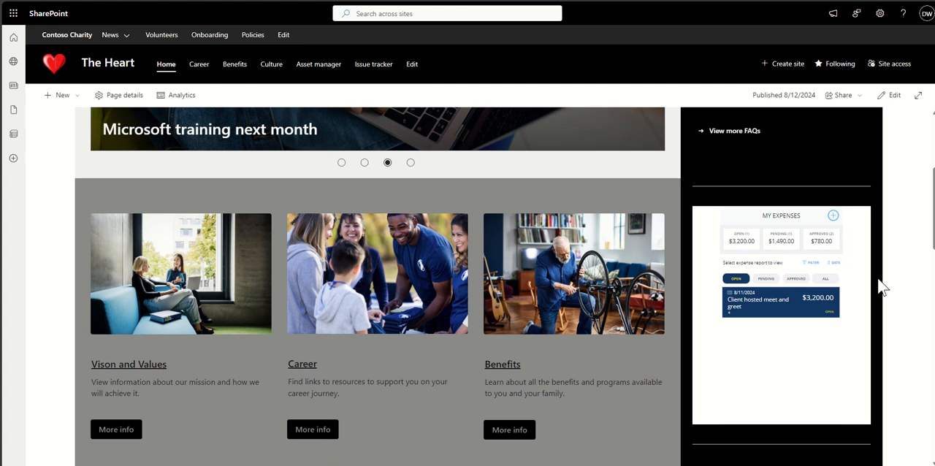
{"action": "scroll", "scroll_direction": "down", "scroll_amount": 3}
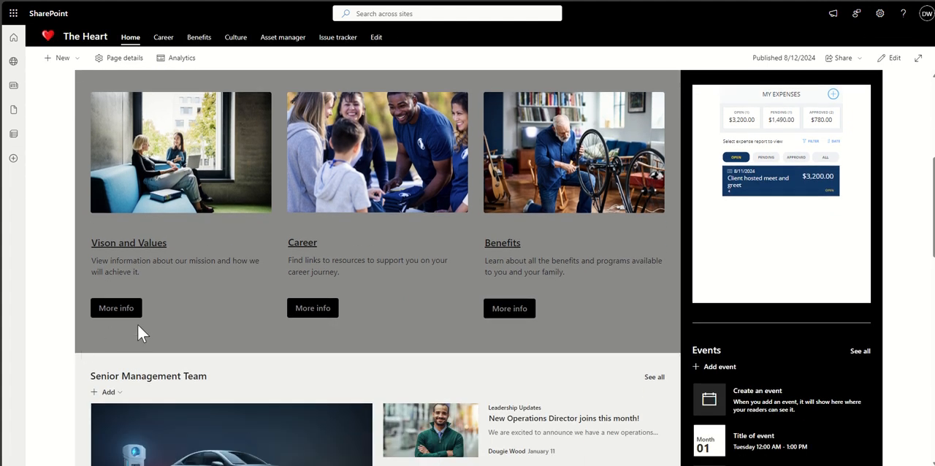
{"action": "mouse_move", "coordinate": [146, 323]}
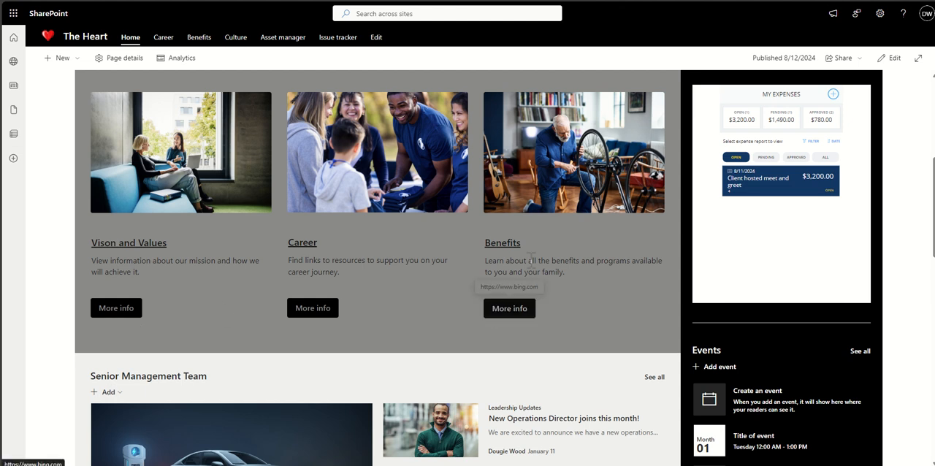
{"action": "mouse_move", "coordinate": [784, 60]}
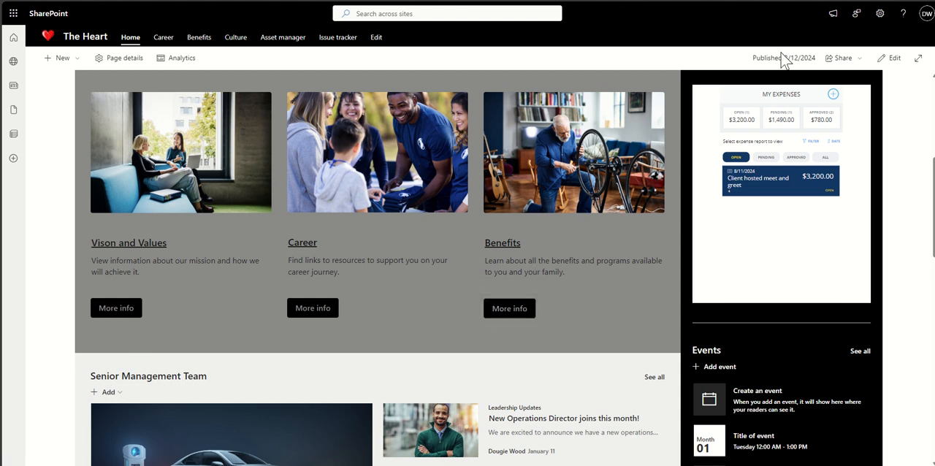
{"action": "mouse_move", "coordinate": [903, 218]}
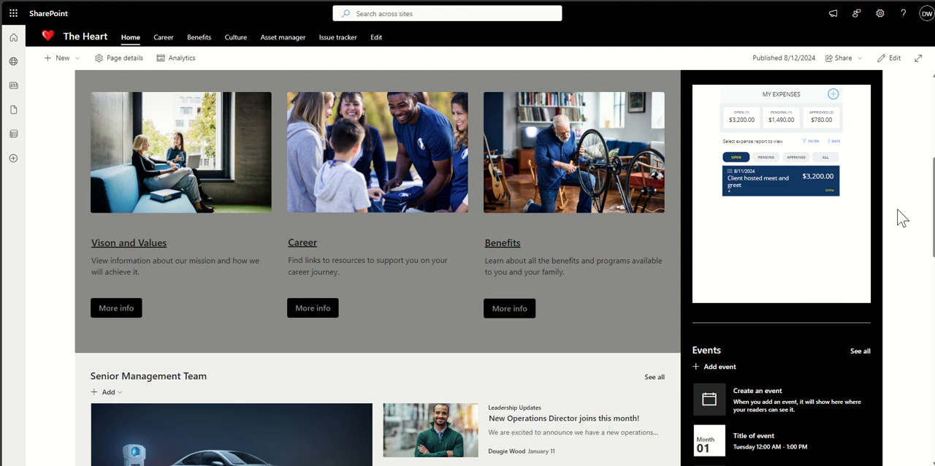
{"action": "scroll", "scroll_direction": "down", "scroll_amount": 3}
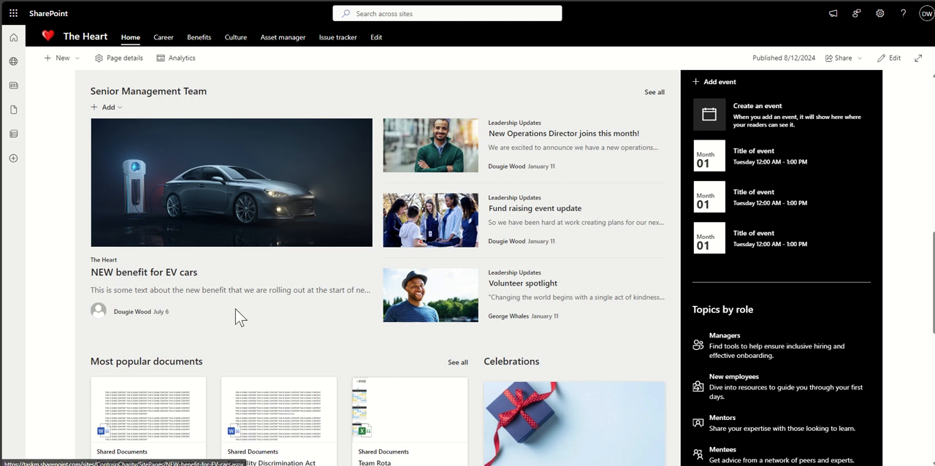
{"action": "mouse_move", "coordinate": [383, 238]}
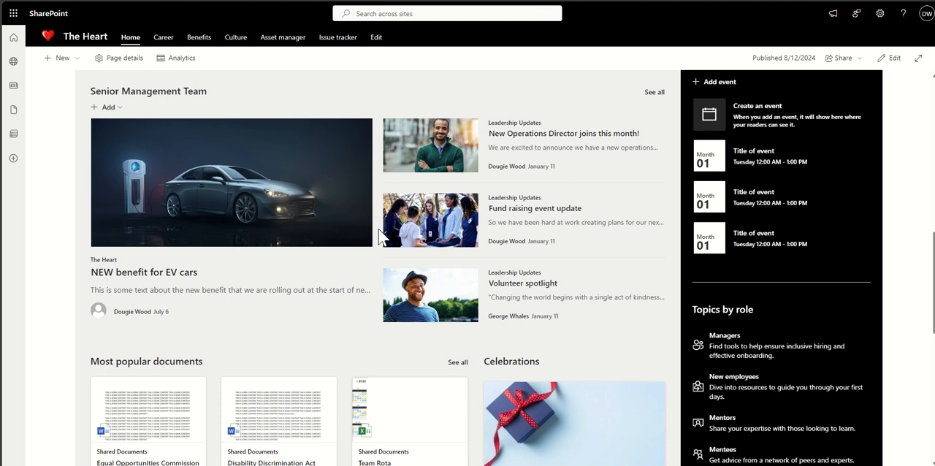
{"action": "scroll", "scroll_direction": "down", "scroll_amount": 3}
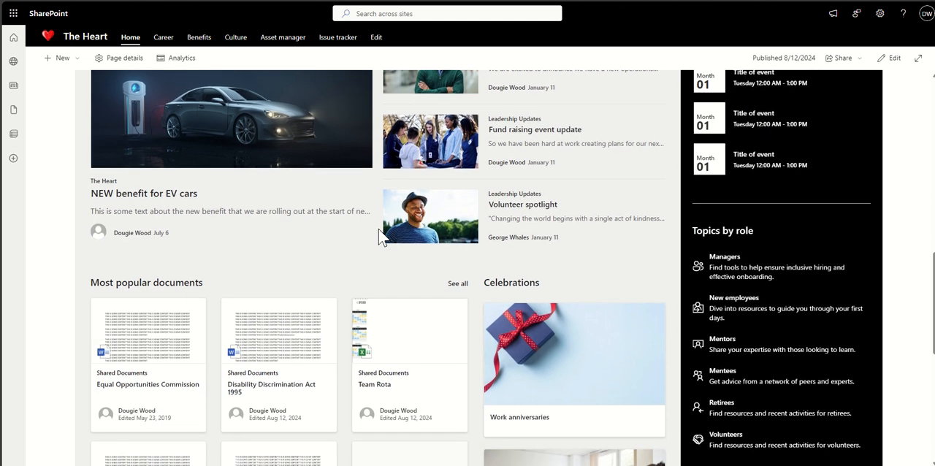
{"action": "scroll", "scroll_direction": "down", "scroll_amount": 3}
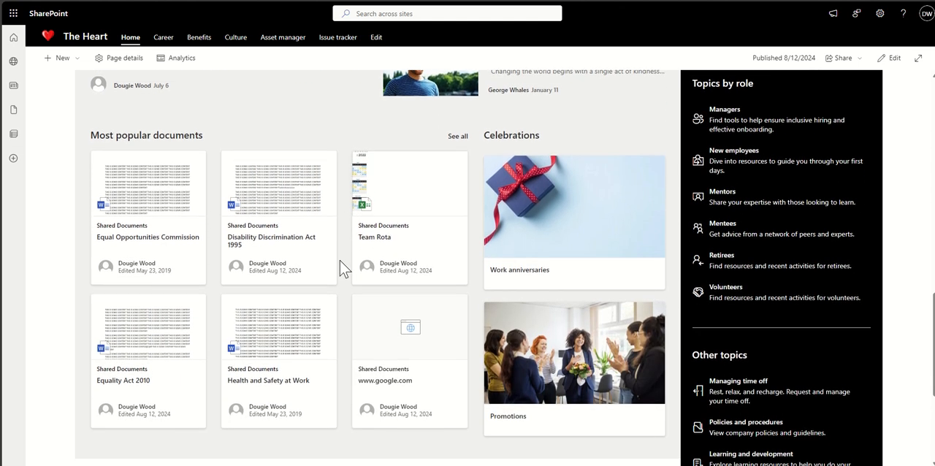
{"action": "scroll", "scroll_direction": "down", "scroll_amount": 3}
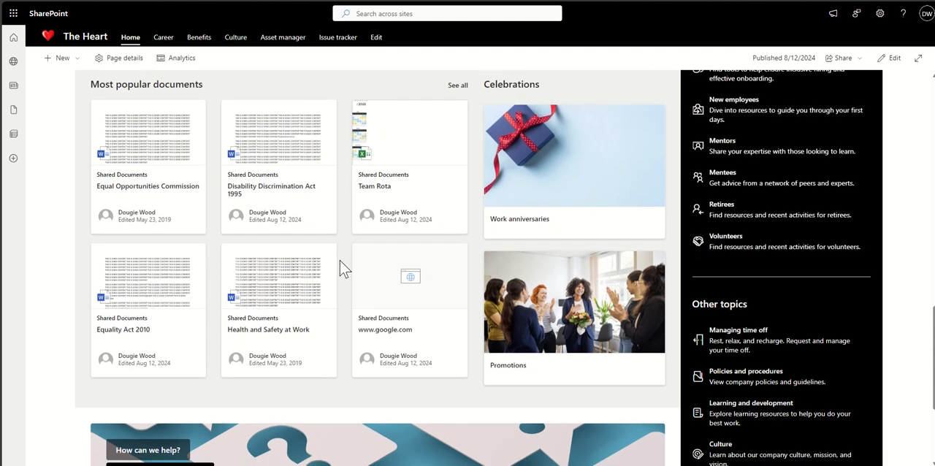
{"action": "mouse_move", "coordinate": [607, 263]}
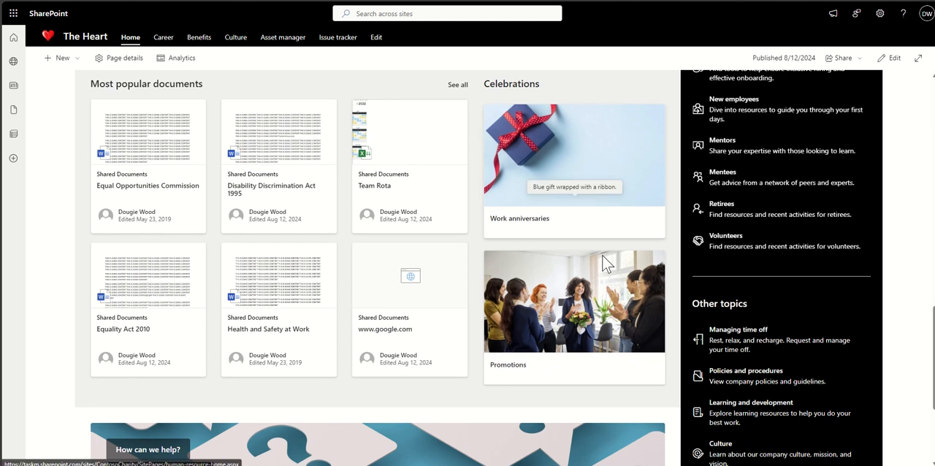
{"action": "scroll", "scroll_direction": "down", "scroll_amount": 3}
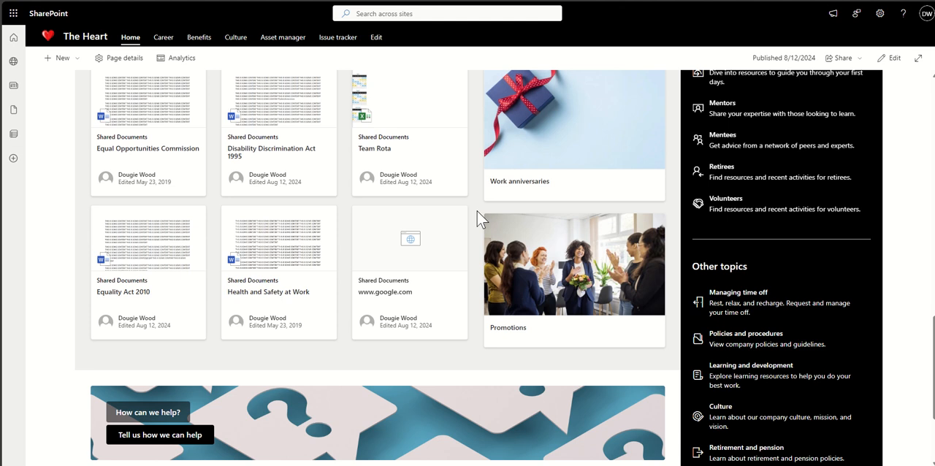
{"action": "scroll", "scroll_direction": "down", "scroll_amount": 3}
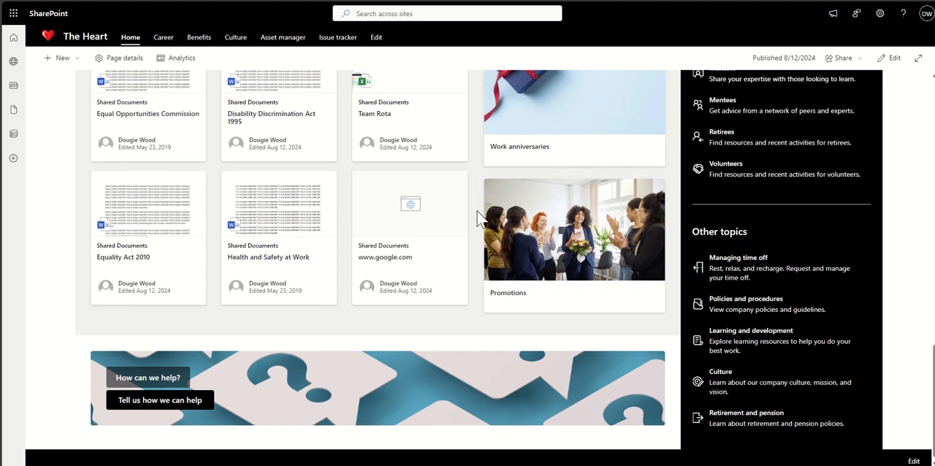
{"action": "scroll", "scroll_direction": "down", "scroll_amount": 3}
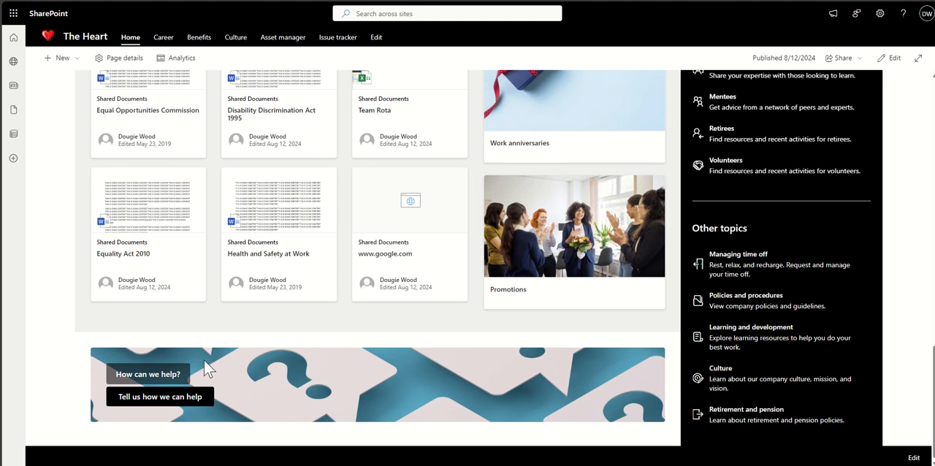
{"action": "mouse_move", "coordinate": [70, 368]}
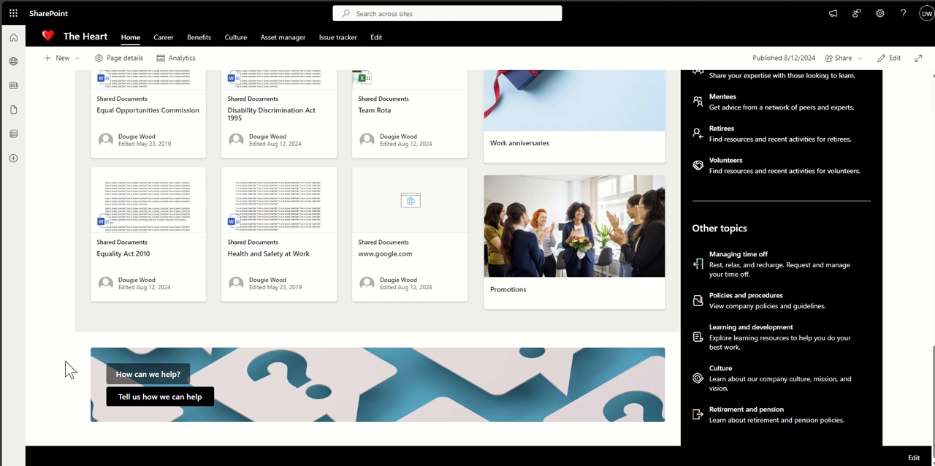
{"action": "mouse_move", "coordinate": [53, 386]}
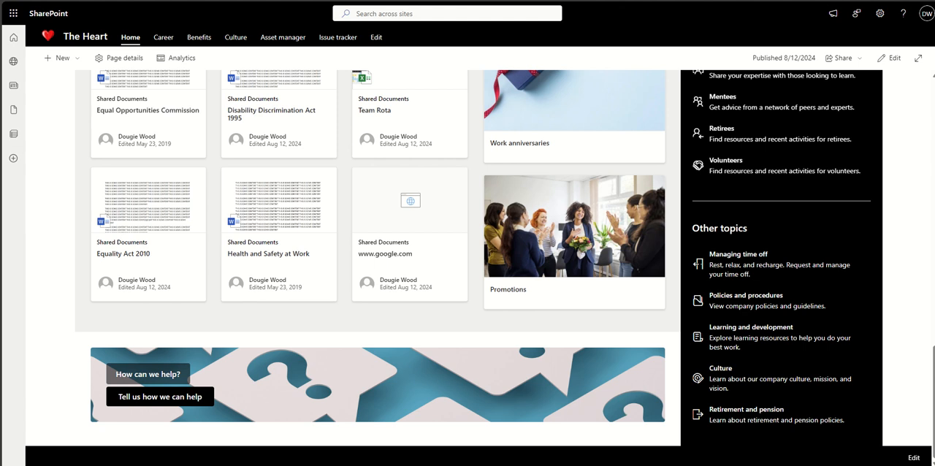
{"action": "mouse_move", "coordinate": [825, 284]}
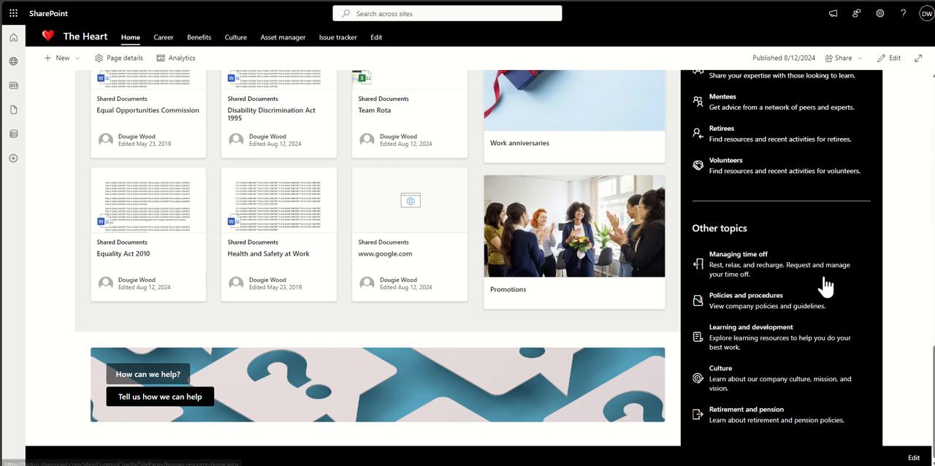
{"action": "mouse_move", "coordinate": [850, 231]}
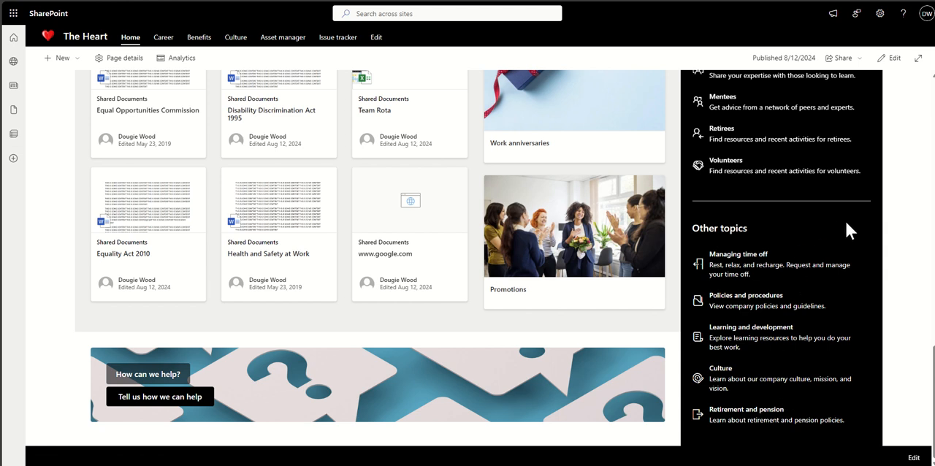
{"action": "scroll", "scroll_direction": "up", "scroll_amount": 3}
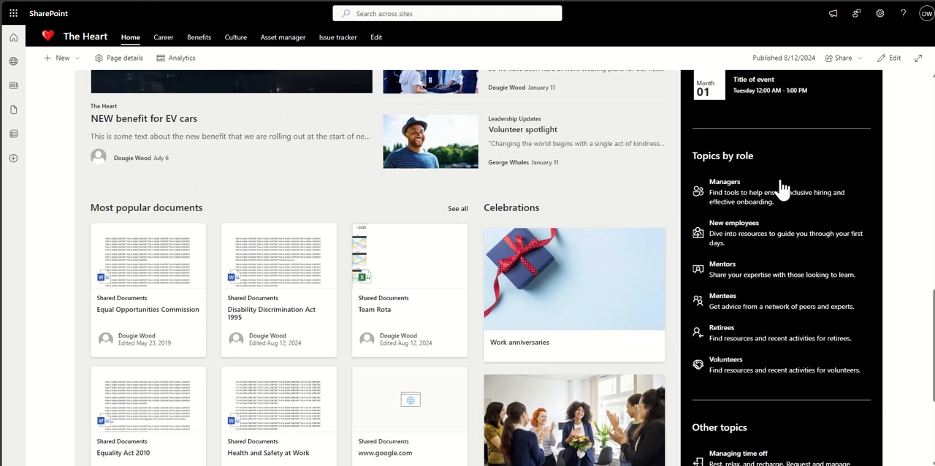
{"action": "scroll", "scroll_direction": "up", "scroll_amount": 3}
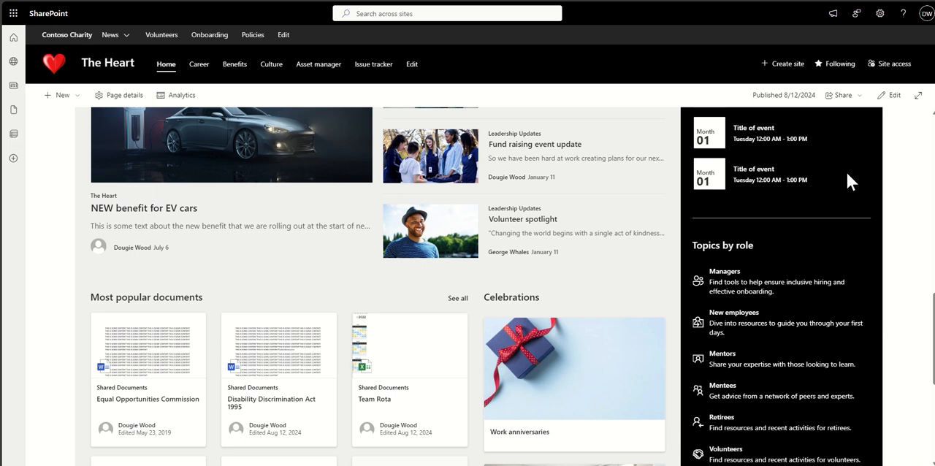
{"action": "scroll", "scroll_direction": "up", "scroll_amount": 3}
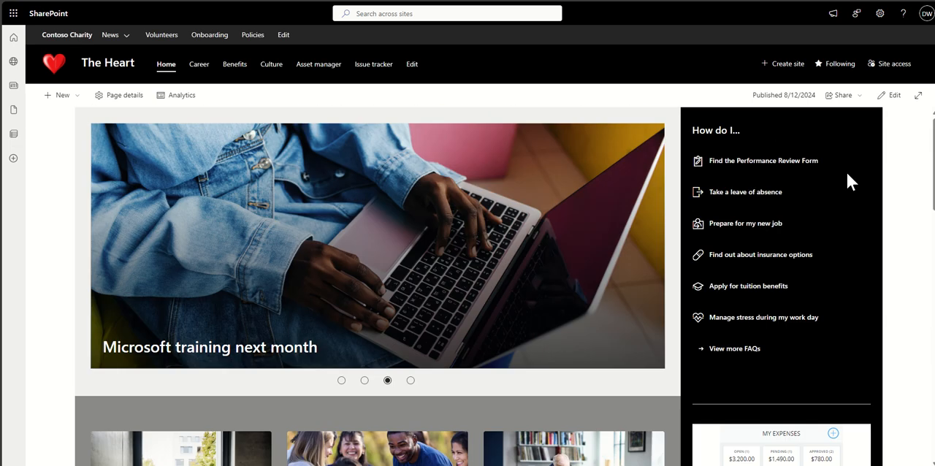
{"action": "mouse_move", "coordinate": [825, 212]}
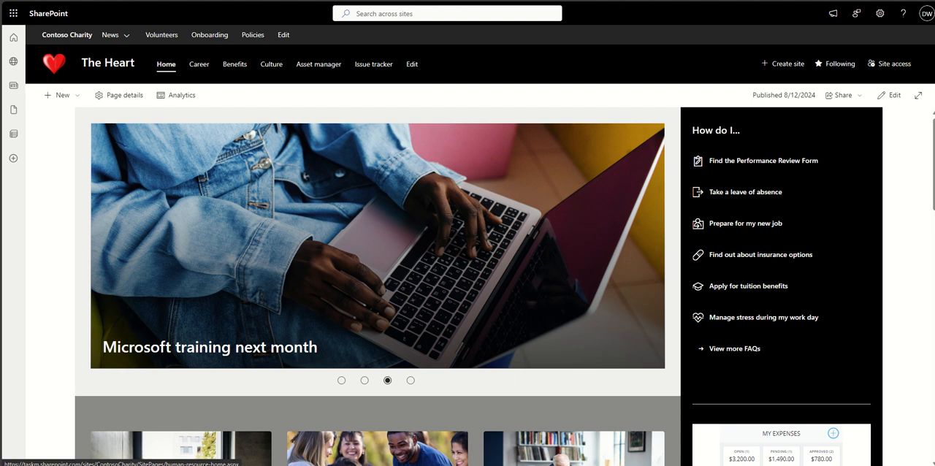
{"action": "mouse_move", "coordinate": [899, 262]}
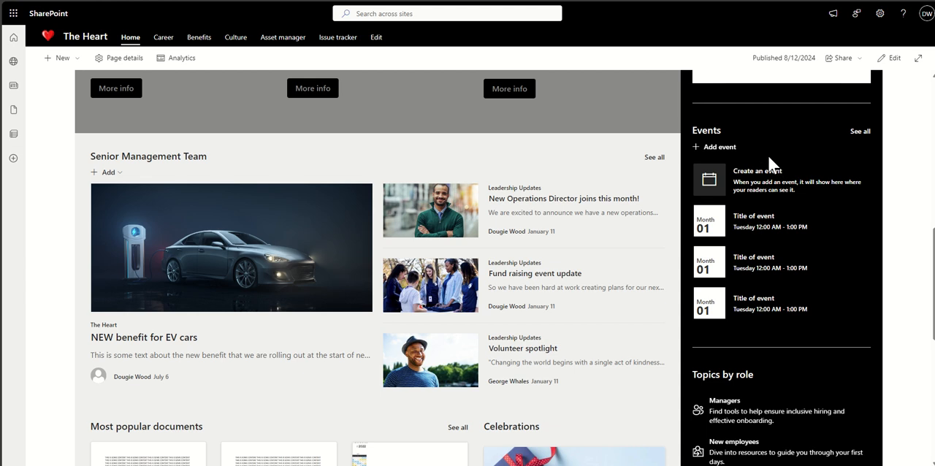
{"action": "mouse_move", "coordinate": [704, 167]}
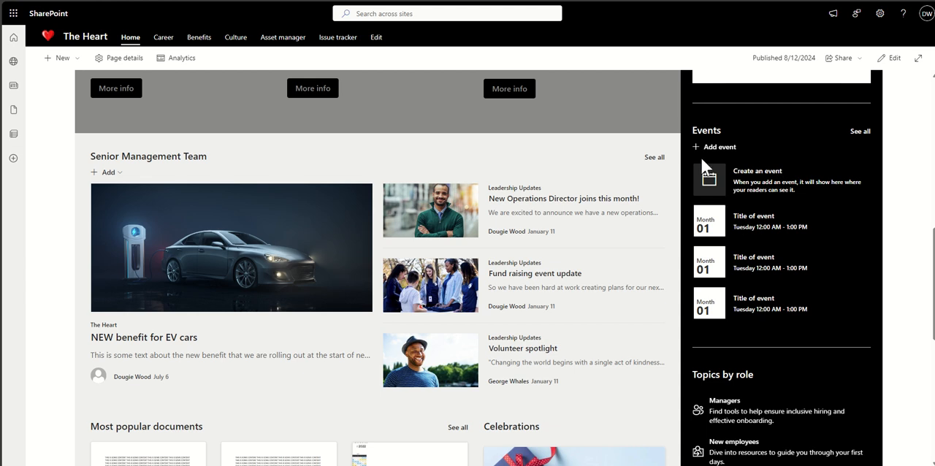
Start a new event titled 'SharePoint Training' on Nov 1, 2024 at 4:00 PM in Liverpool, England
{"action": "left_click", "coordinate": [713, 146]}
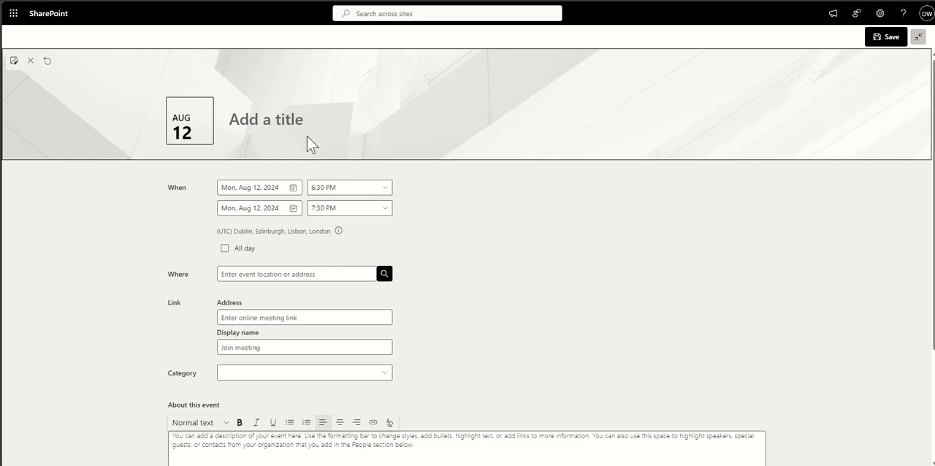
{"action": "mouse_move", "coordinate": [282, 125]}
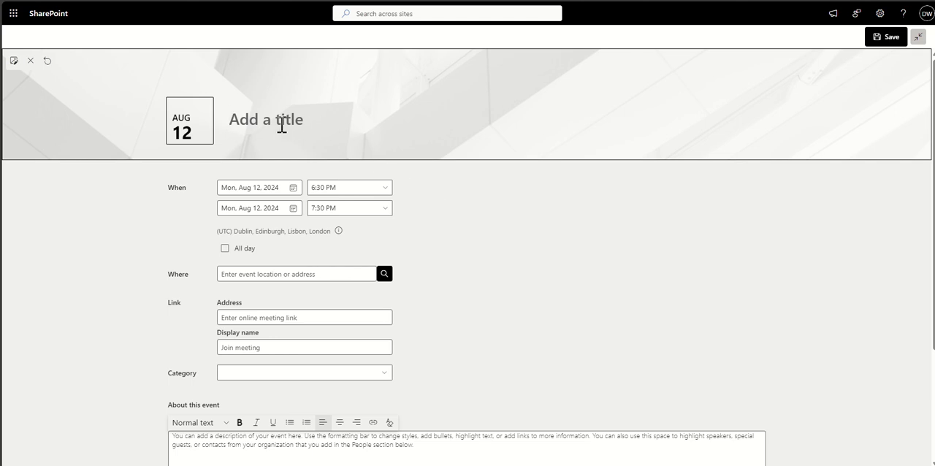
{"action": "type", "text": "SharePoint"}
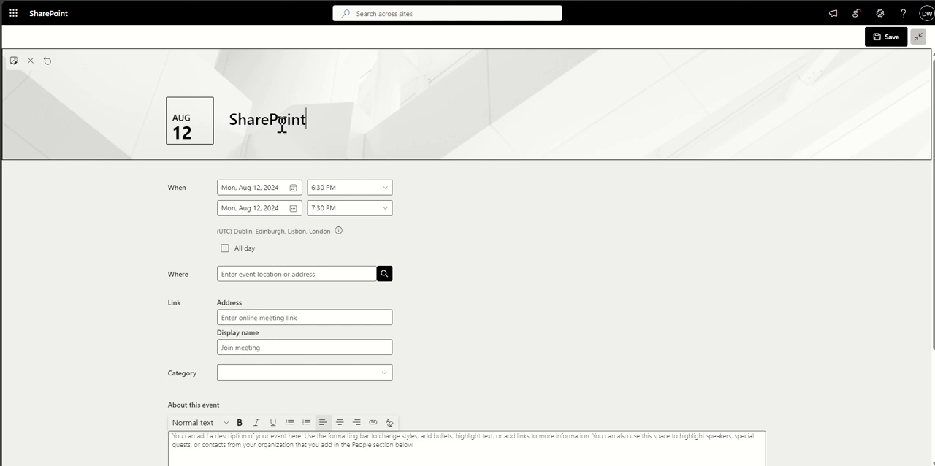
{"action": "type", "text": "Training"}
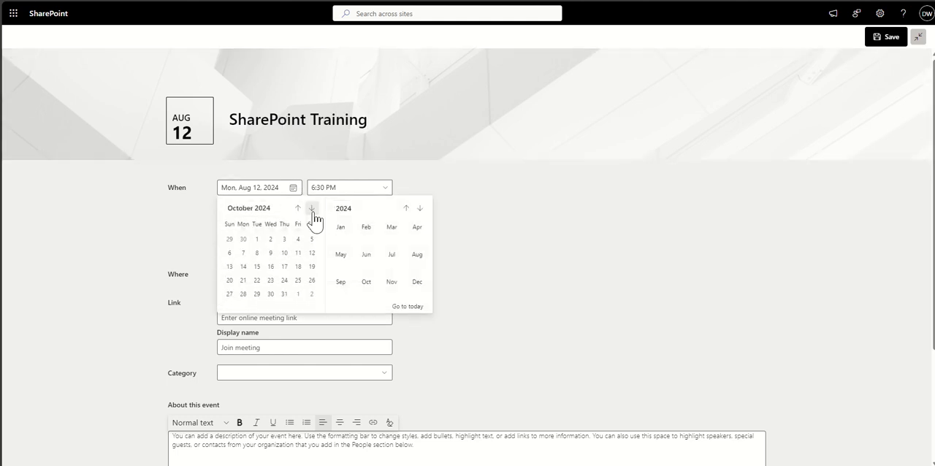
{"action": "left_click", "coordinate": [313, 208]}
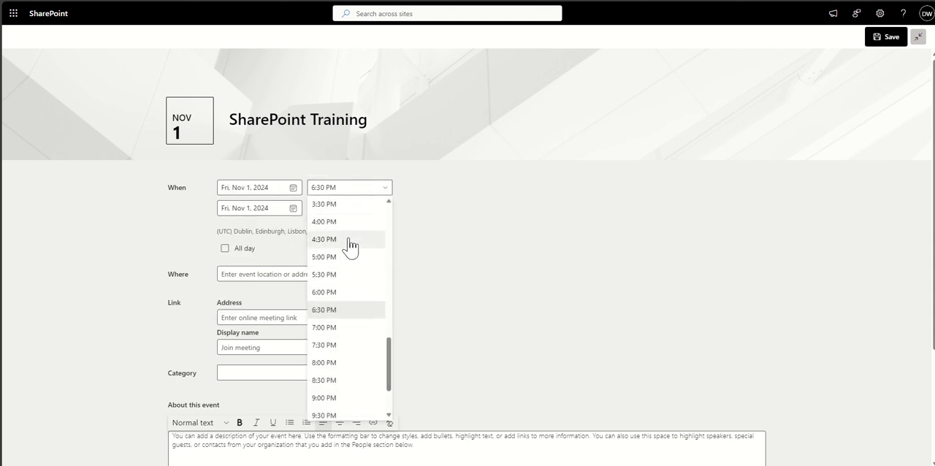
{"action": "left_click", "coordinate": [324, 222]}
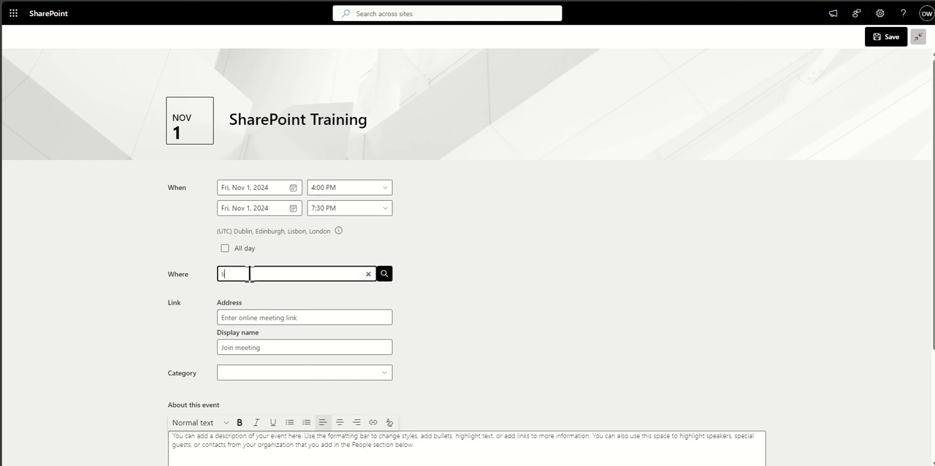
{"action": "type", "text": "liverpool"}
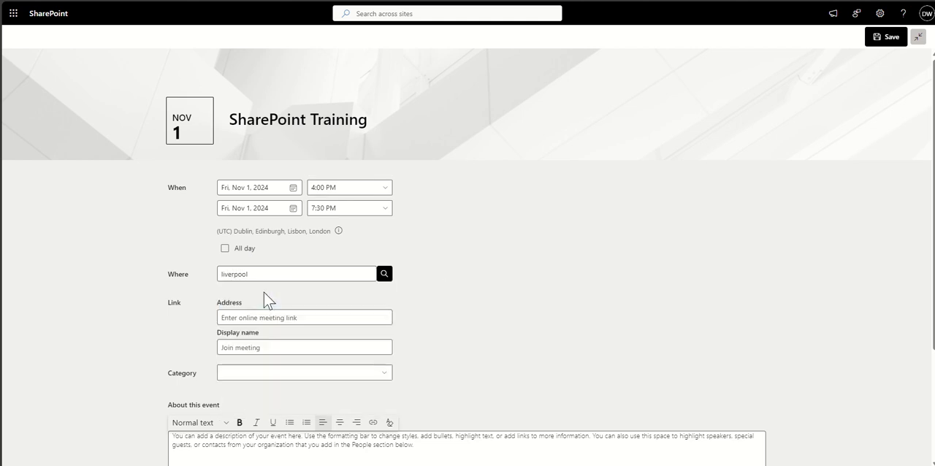
{"action": "left_click", "coordinate": [384, 273]}
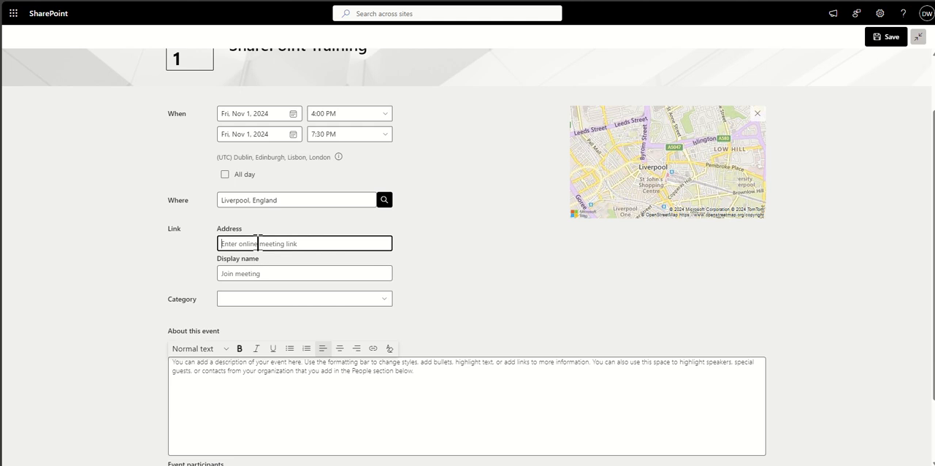
{"action": "mouse_move", "coordinate": [588, 222]}
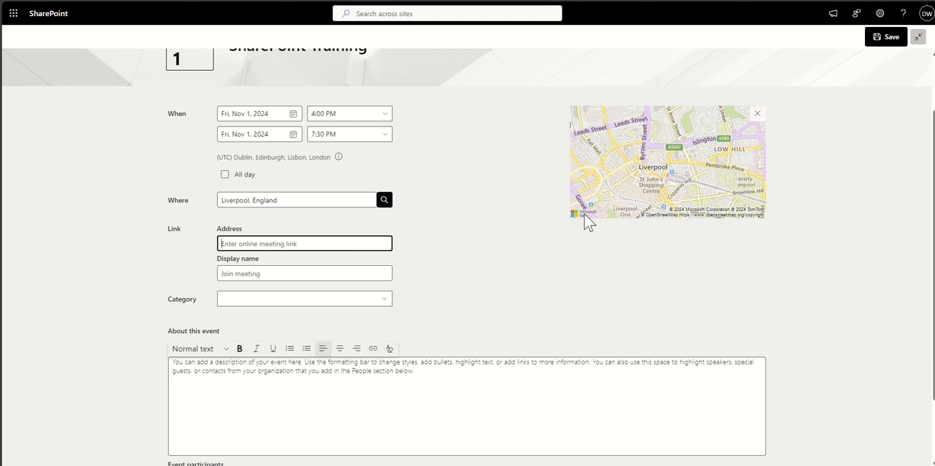
Add 'dougie' as an event participant and save the new event
{"action": "left_click", "coordinate": [303, 271]}
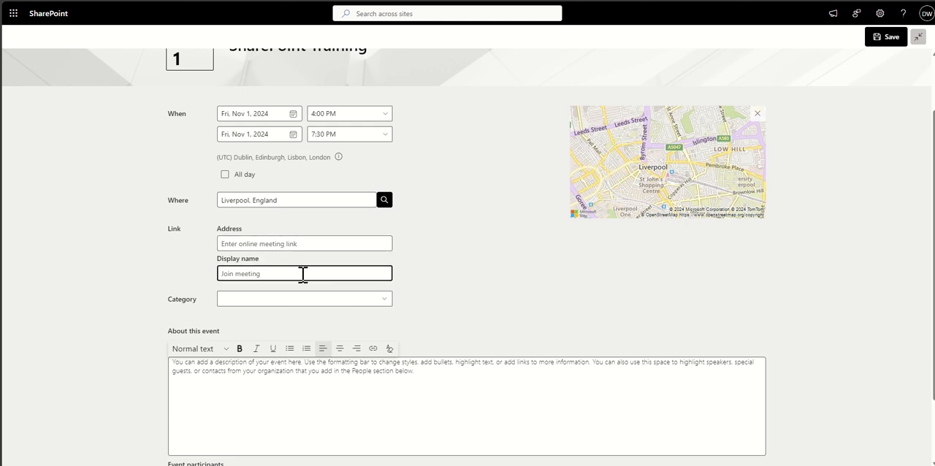
{"action": "scroll", "scroll_direction": "down", "scroll_amount": 3}
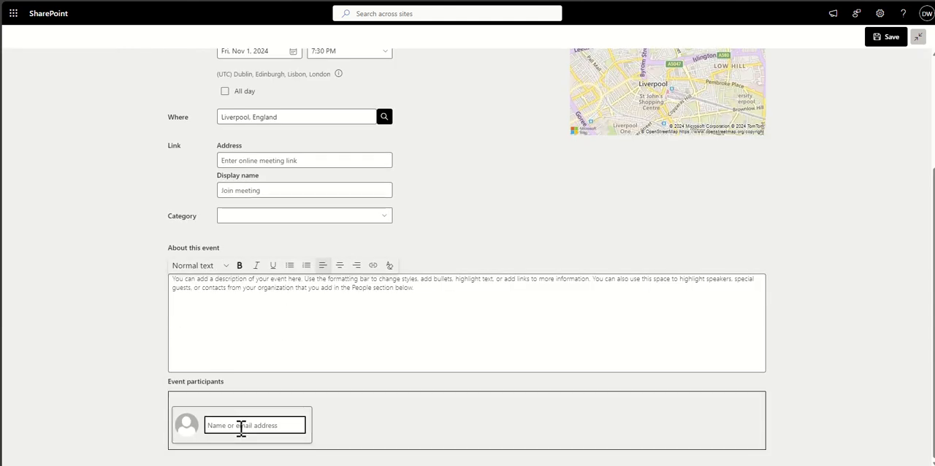
{"action": "type", "text": "dougie"}
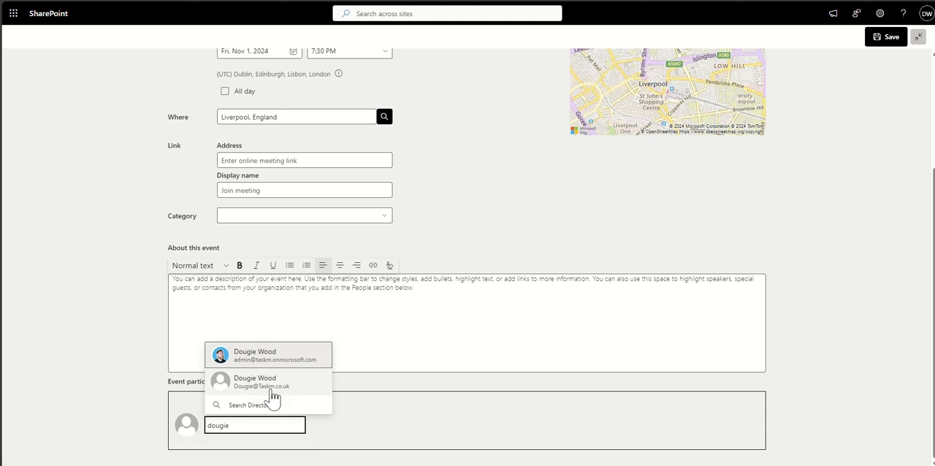
{"action": "left_click", "coordinate": [268, 355]}
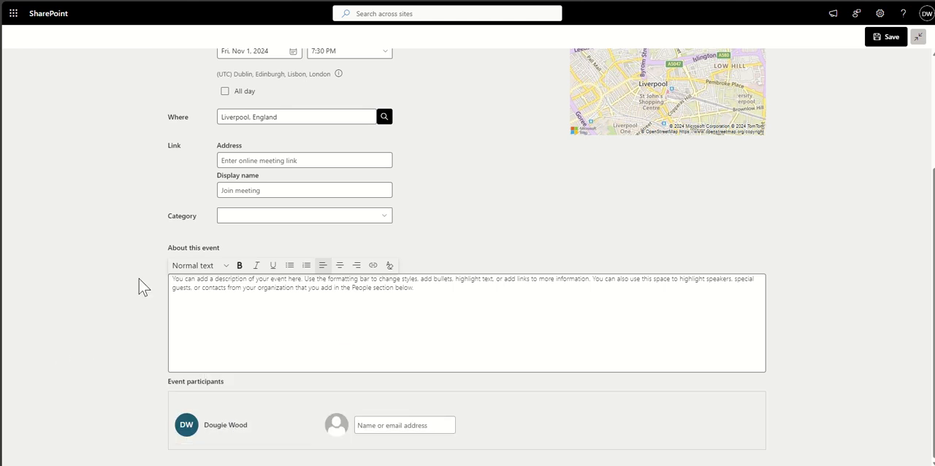
{"action": "scroll", "scroll_direction": "up", "scroll_amount": 3}
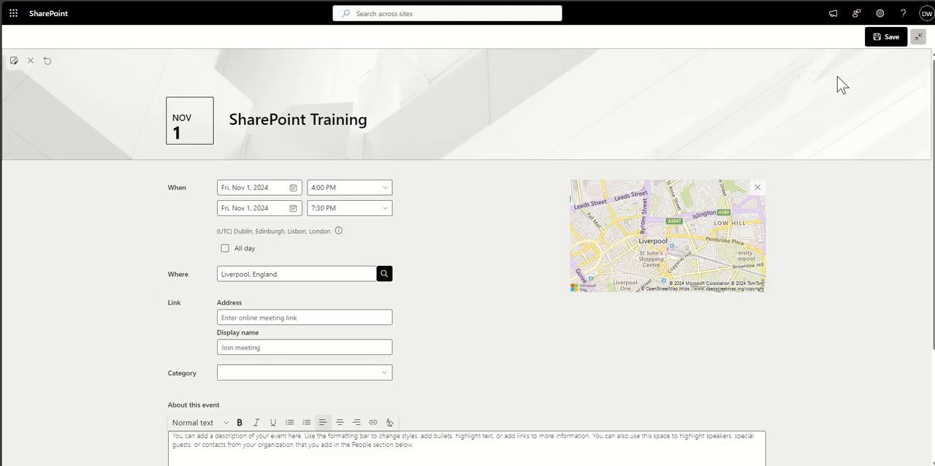
{"action": "left_click", "coordinate": [885, 37]}
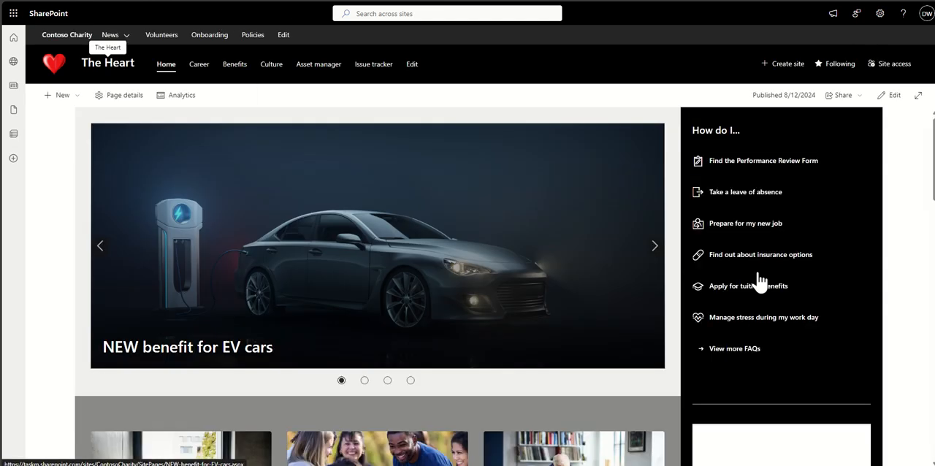
{"action": "scroll", "scroll_direction": "down", "scroll_amount": 3}
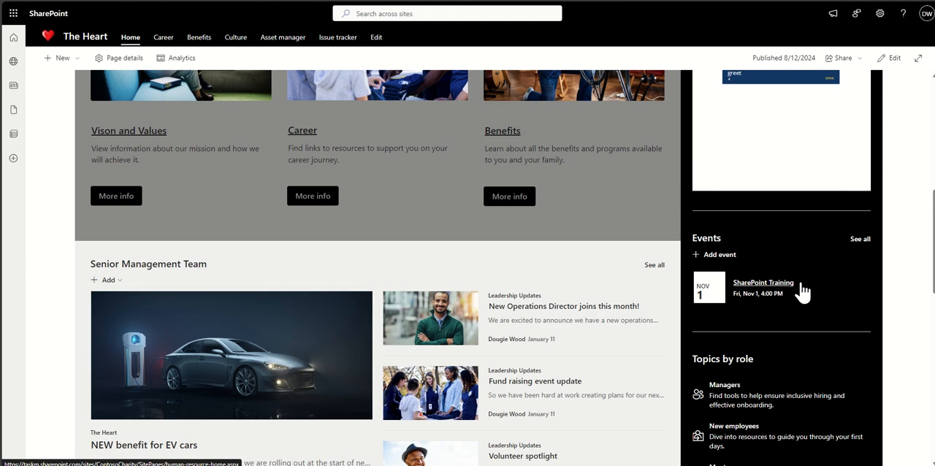
{"action": "mouse_move", "coordinate": [815, 301]}
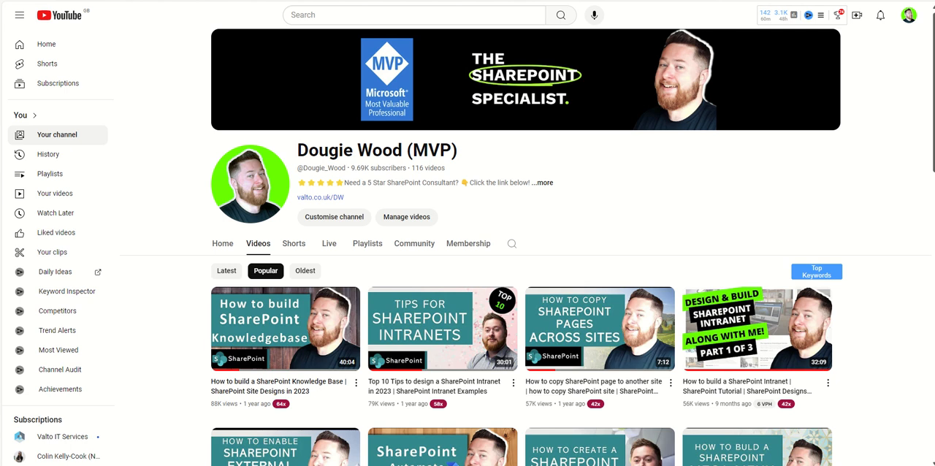
{"action": "mouse_move", "coordinate": [467, 242]}
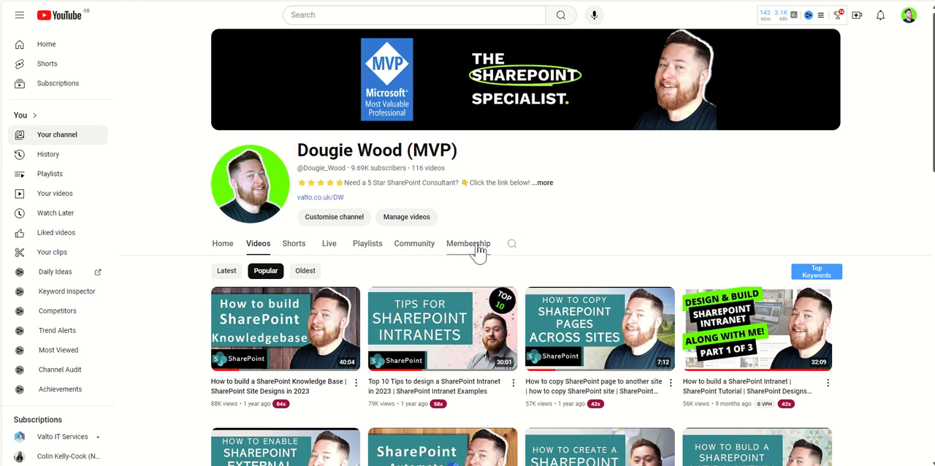
Show Dougie Wood's Membership tab and scroll through the members-only SharePoint Training Fundamentals videos
{"action": "left_click", "coordinate": [468, 242]}
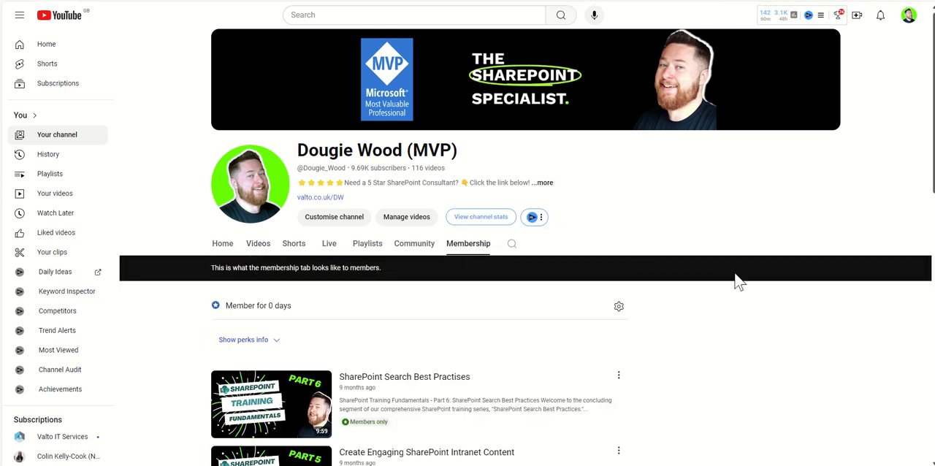
{"action": "scroll", "scroll_direction": "down", "scroll_amount": 3}
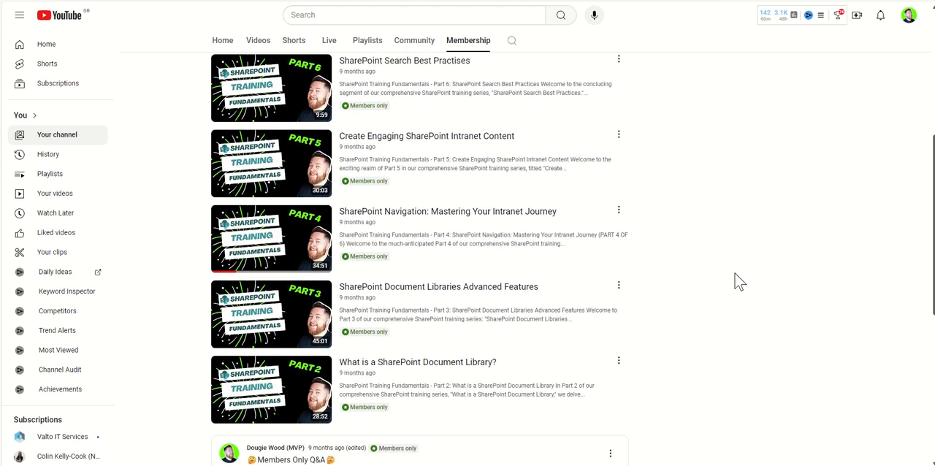
{"action": "scroll", "scroll_direction": "down", "scroll_amount": 3}
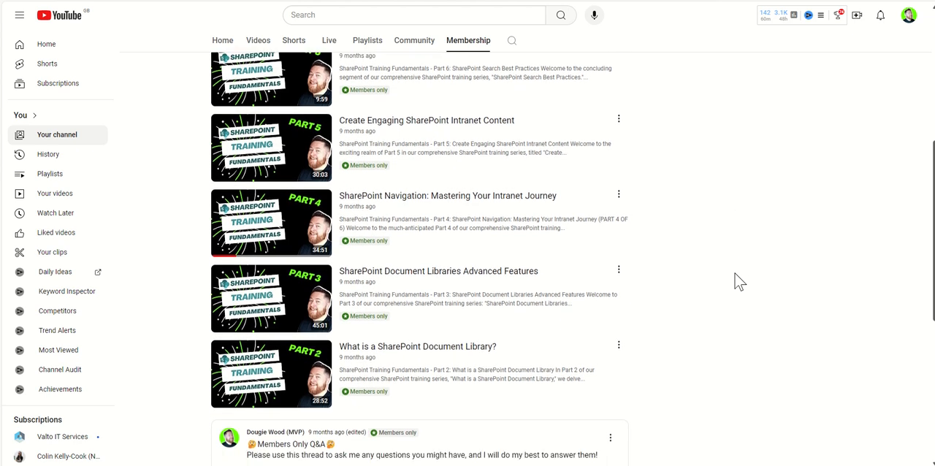
{"action": "scroll", "scroll_direction": "down", "scroll_amount": 3}
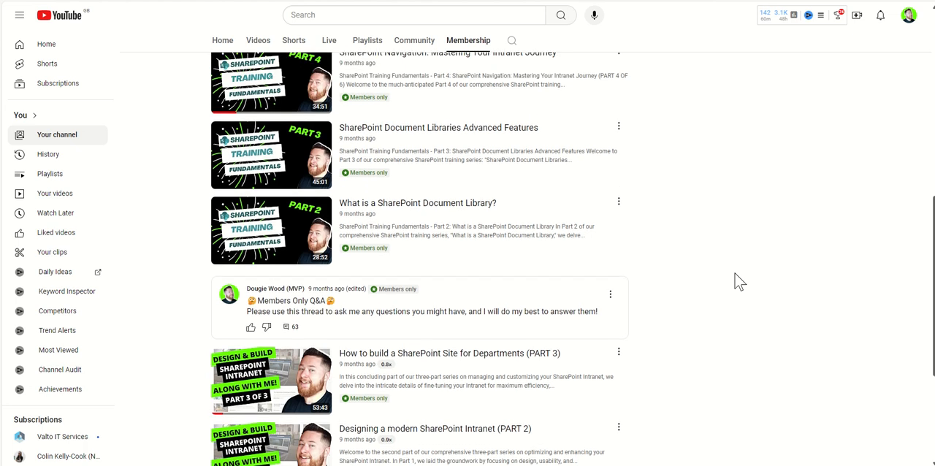
{"action": "scroll", "scroll_direction": "up", "scroll_amount": 3}
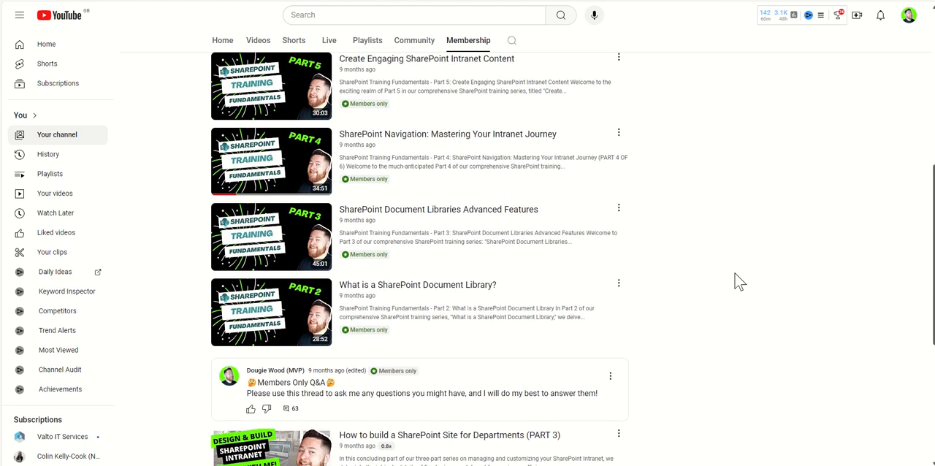
{"action": "scroll", "scroll_direction": "up", "scroll_amount": 3}
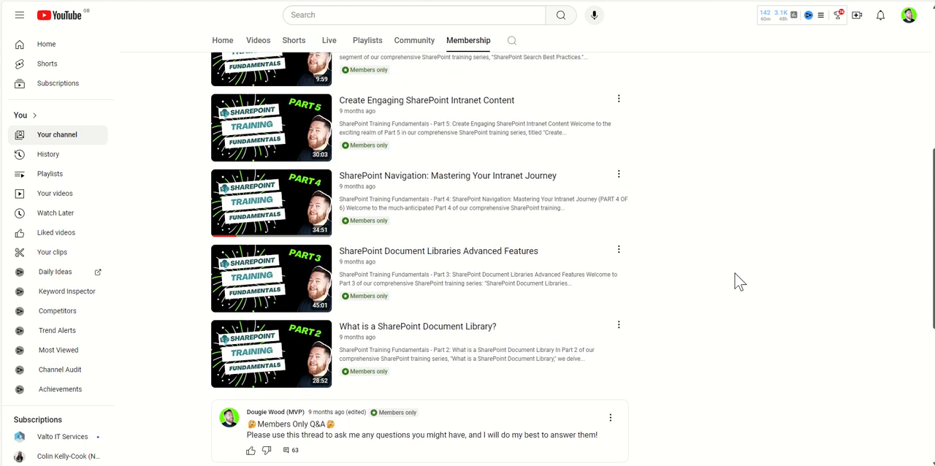
{"action": "scroll", "scroll_direction": "up", "scroll_amount": 3}
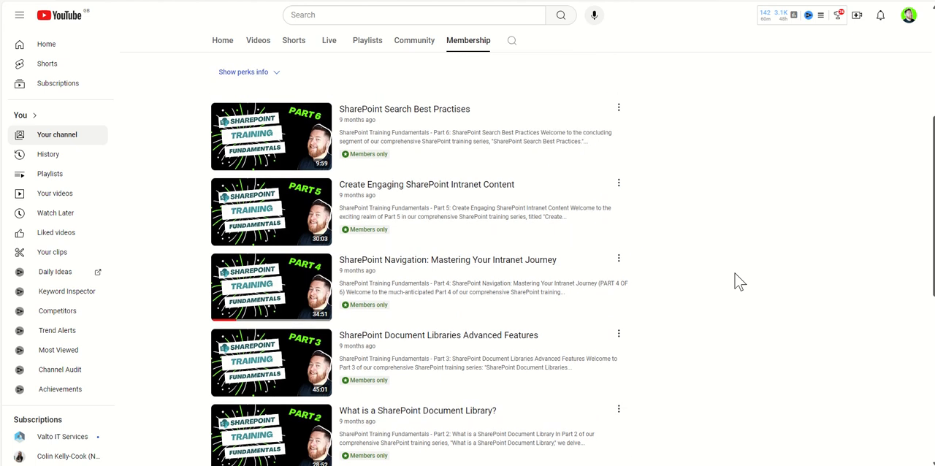
{"action": "scroll", "scroll_direction": "up", "scroll_amount": 3}
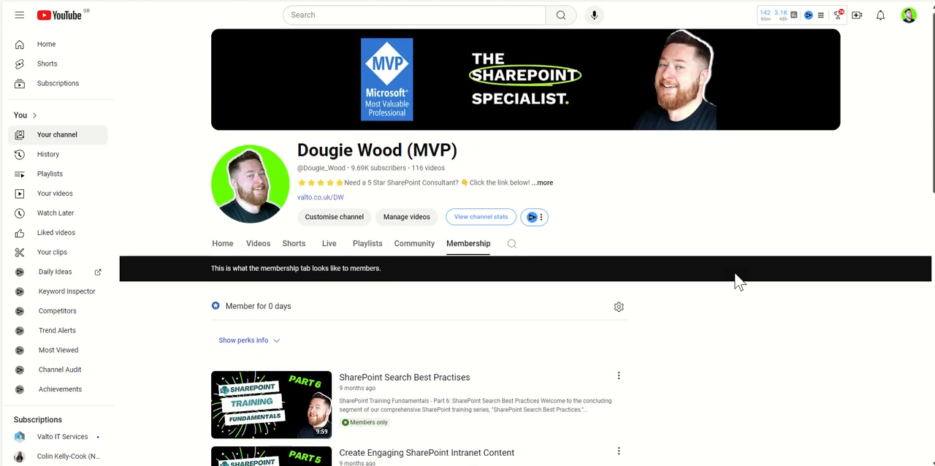
{"action": "mouse_move", "coordinate": [689, 180]}
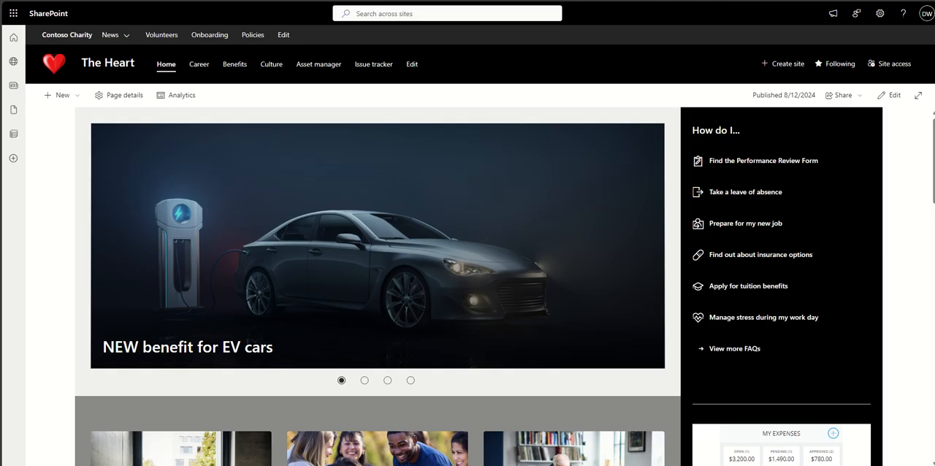
Enter 'how we work' into the Search across sites box on The Heart home page
{"action": "left_click", "coordinate": [365, 380]}
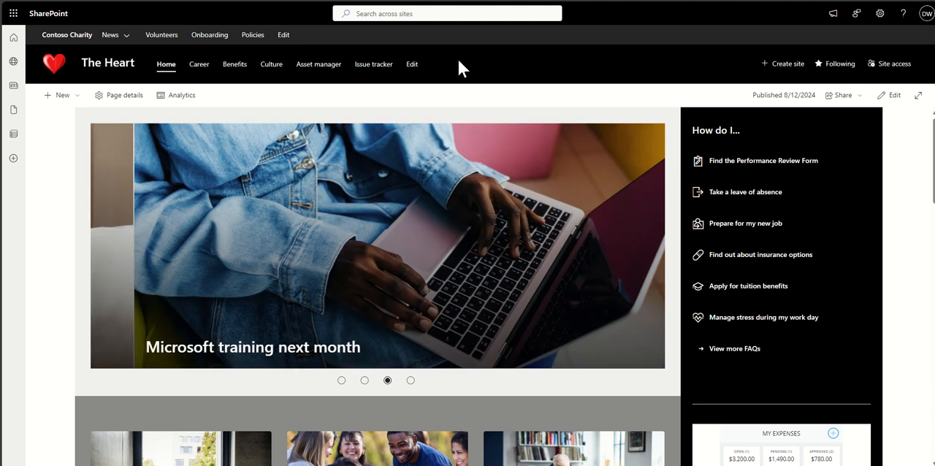
{"action": "left_click", "coordinate": [447, 13]}
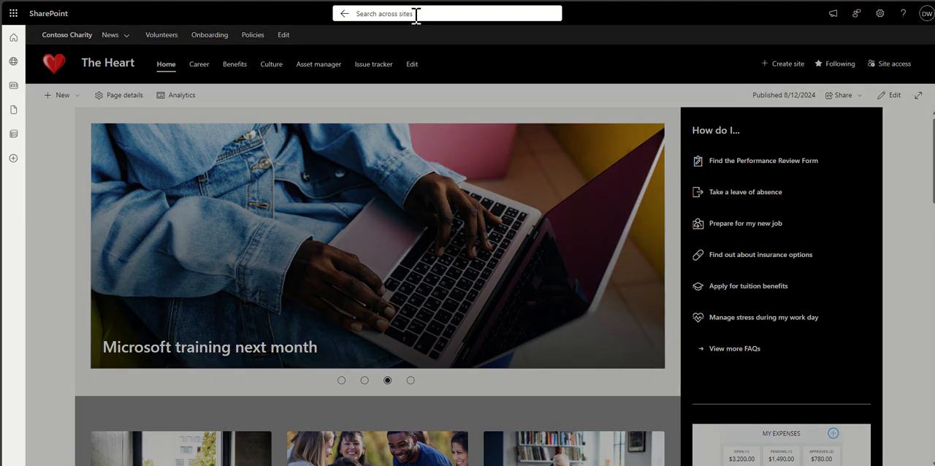
{"action": "left_click", "coordinate": [446, 13]}
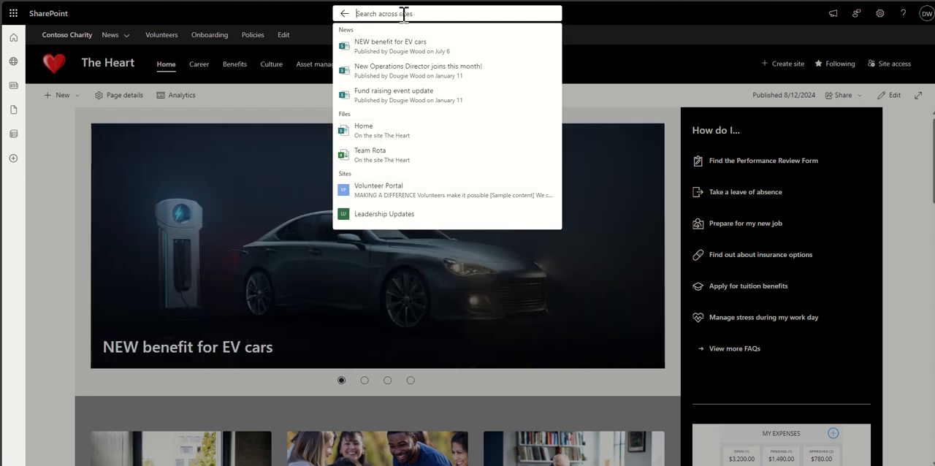
{"action": "type", "text": "how"}
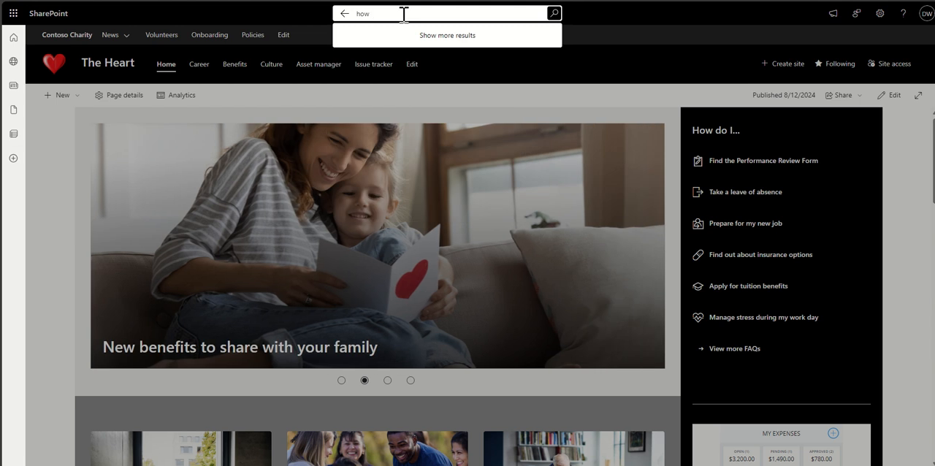
{"action": "type", "text": "we work"}
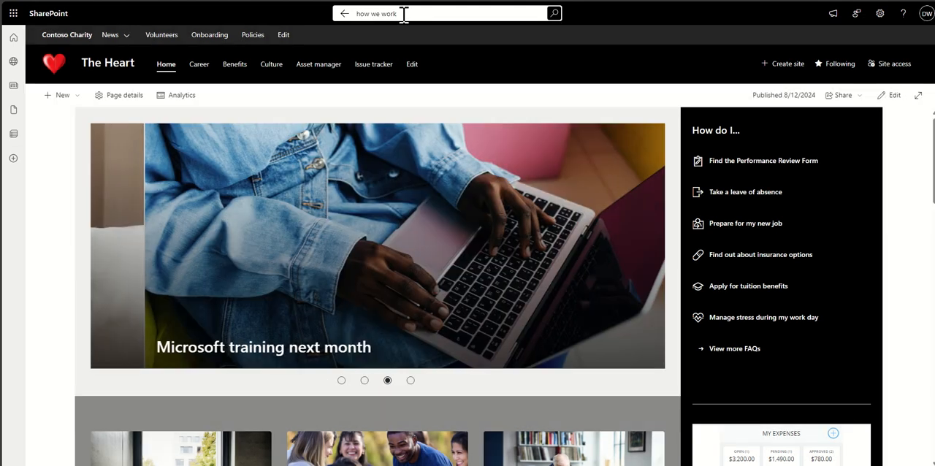
Run the 'how we work' search, filter to PowerPoint files, then view News and the empty Images results
{"action": "left_click", "coordinate": [554, 13]}
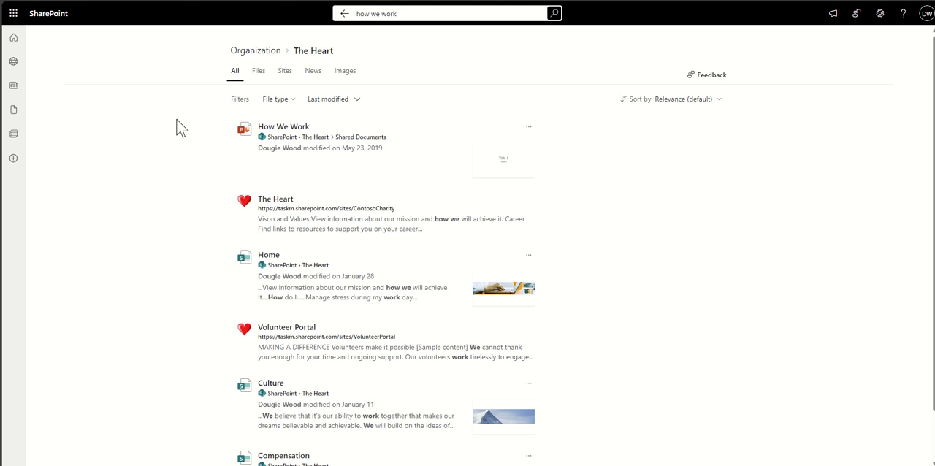
{"action": "mouse_move", "coordinate": [283, 127]}
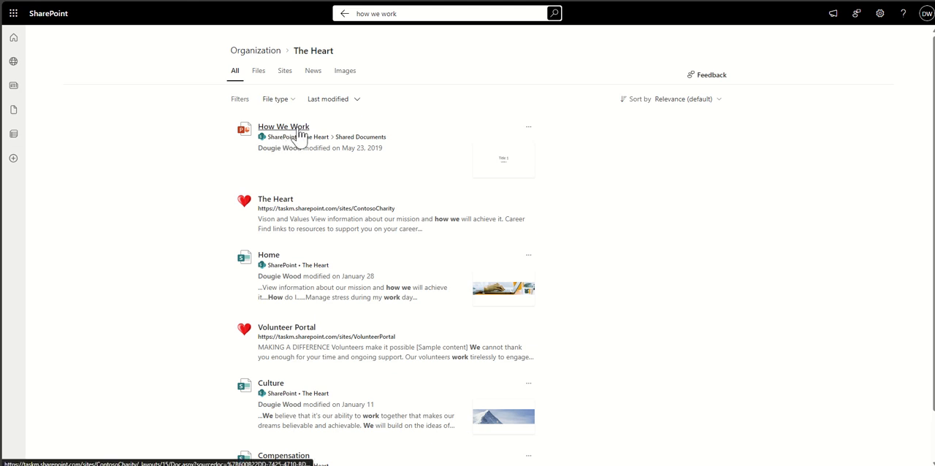
{"action": "mouse_move", "coordinate": [451, 222]}
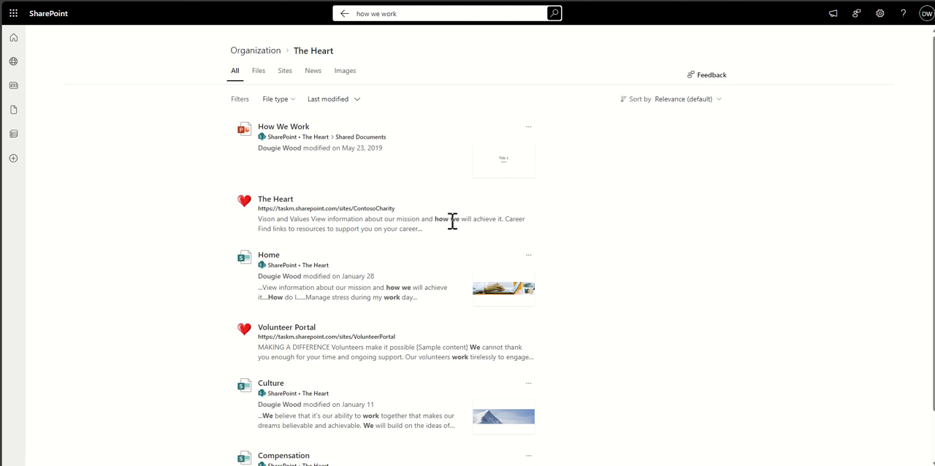
{"action": "mouse_move", "coordinate": [438, 304]}
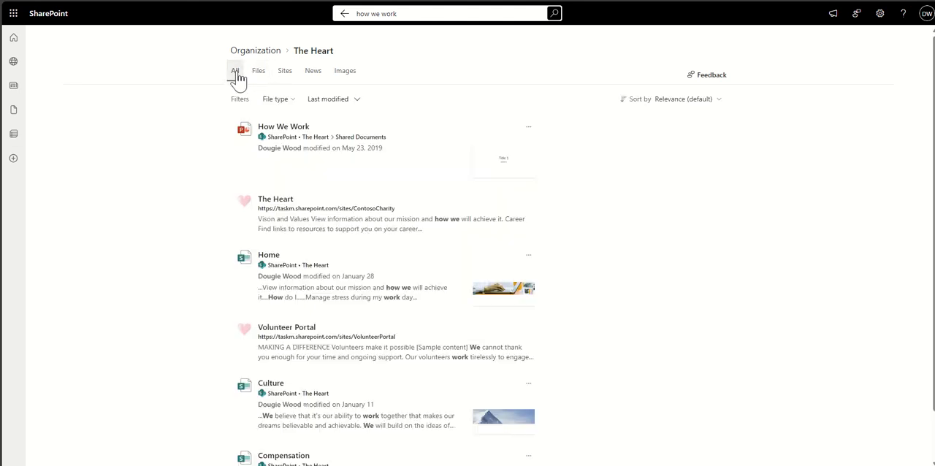
{"action": "left_click", "coordinate": [276, 99]}
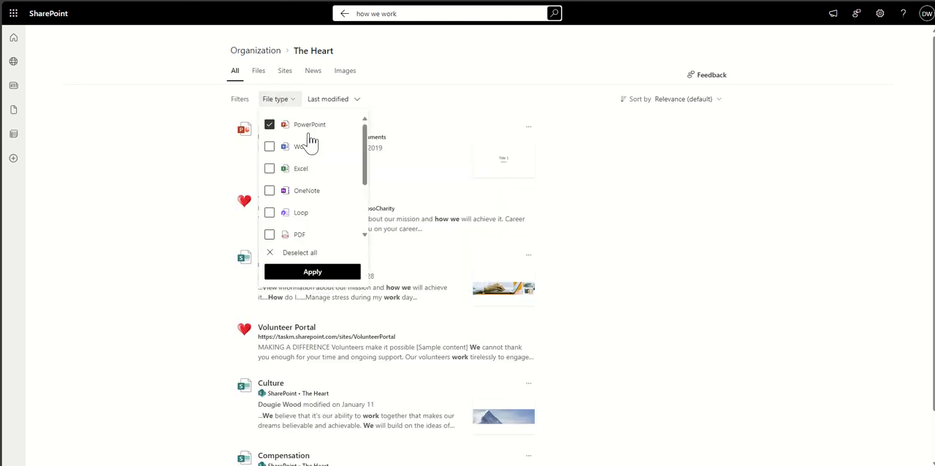
{"action": "left_click", "coordinate": [313, 272]}
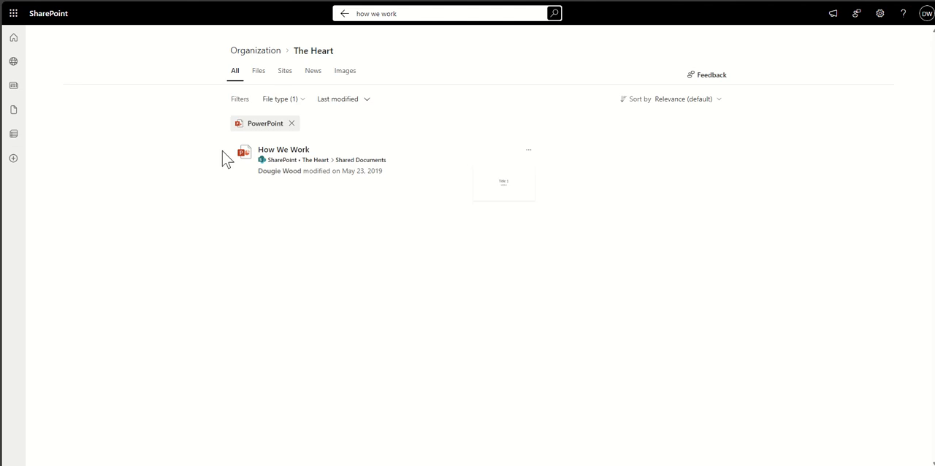
{"action": "mouse_move", "coordinate": [333, 123]}
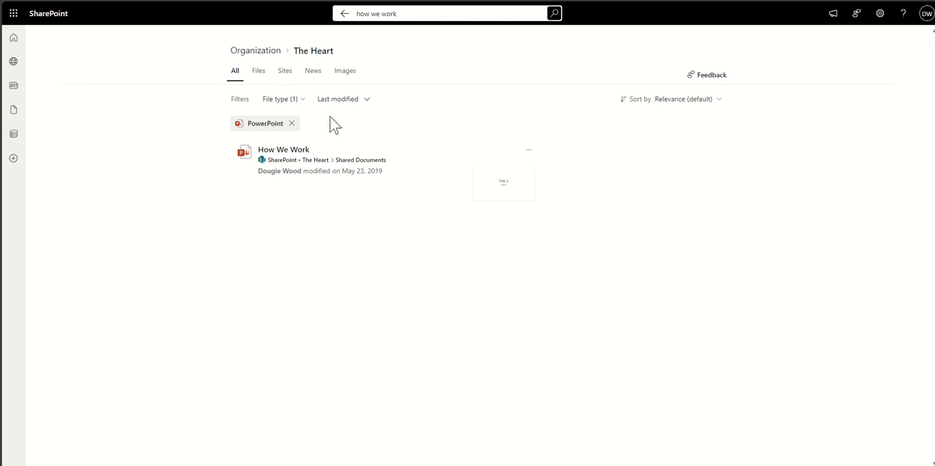
{"action": "mouse_move", "coordinate": [257, 70]}
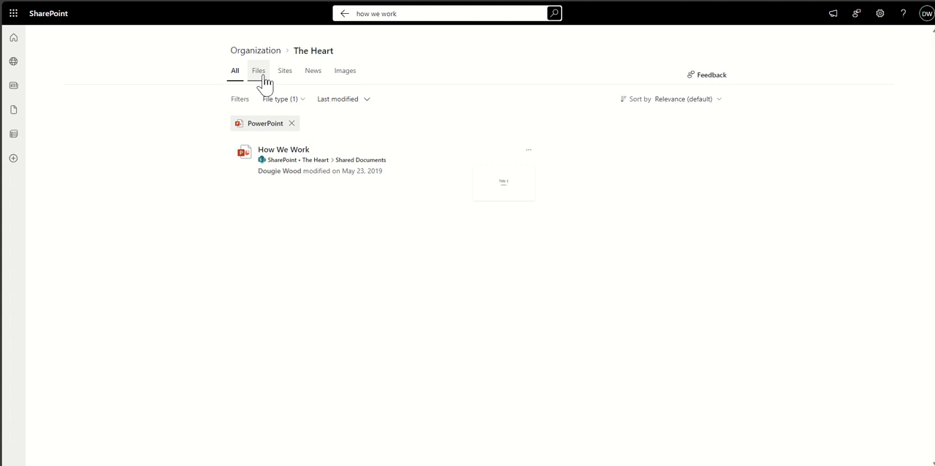
{"action": "left_click", "coordinate": [313, 70]}
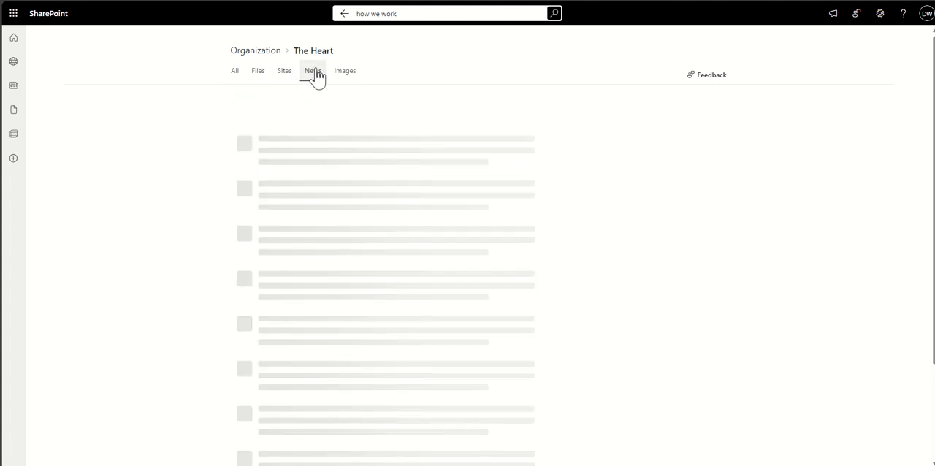
{"action": "left_click", "coordinate": [345, 70]}
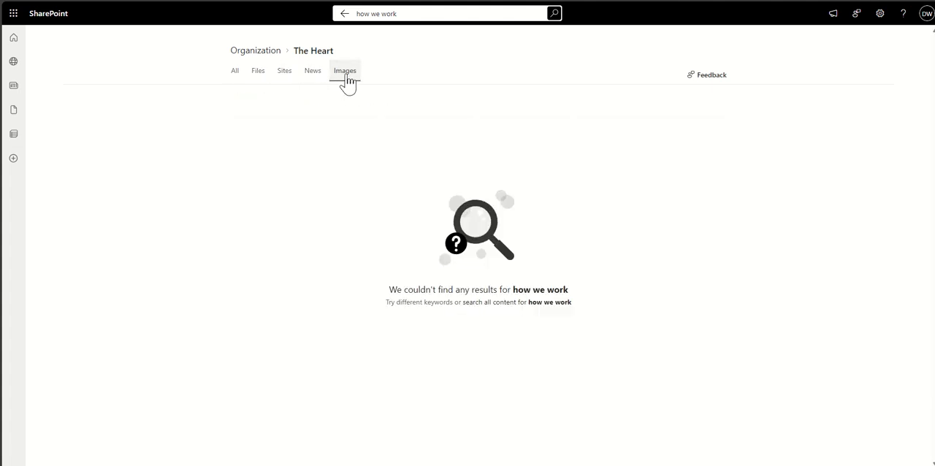